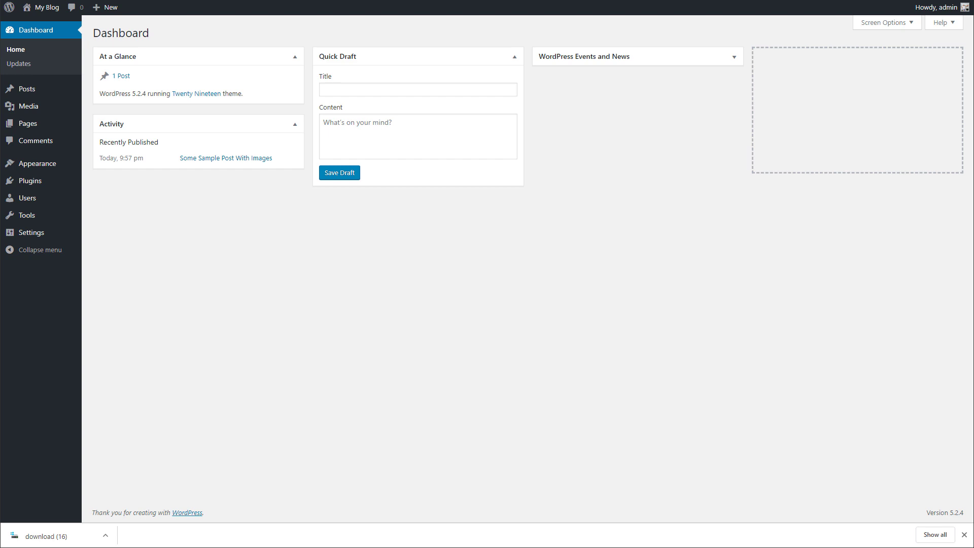
mouse_move(121, 211)
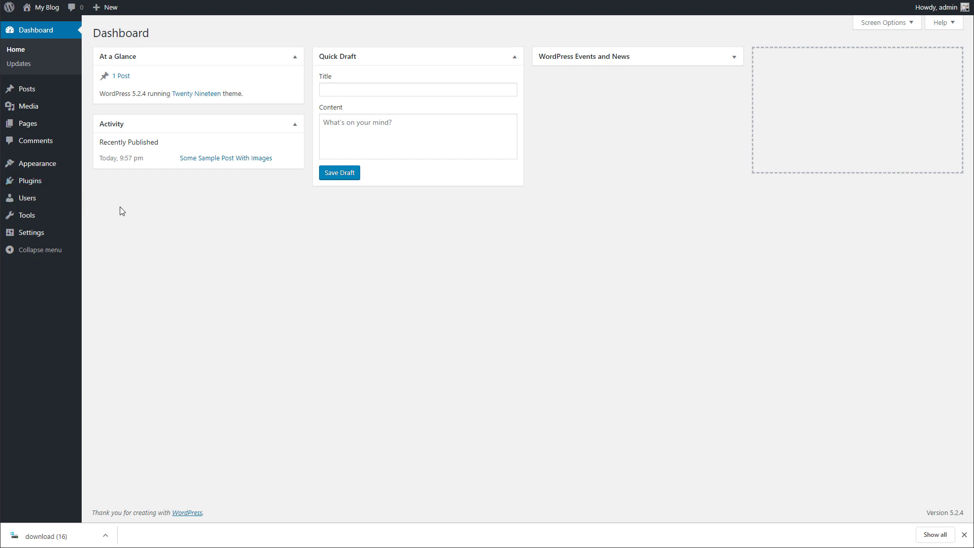
mouse_move(158, 197)
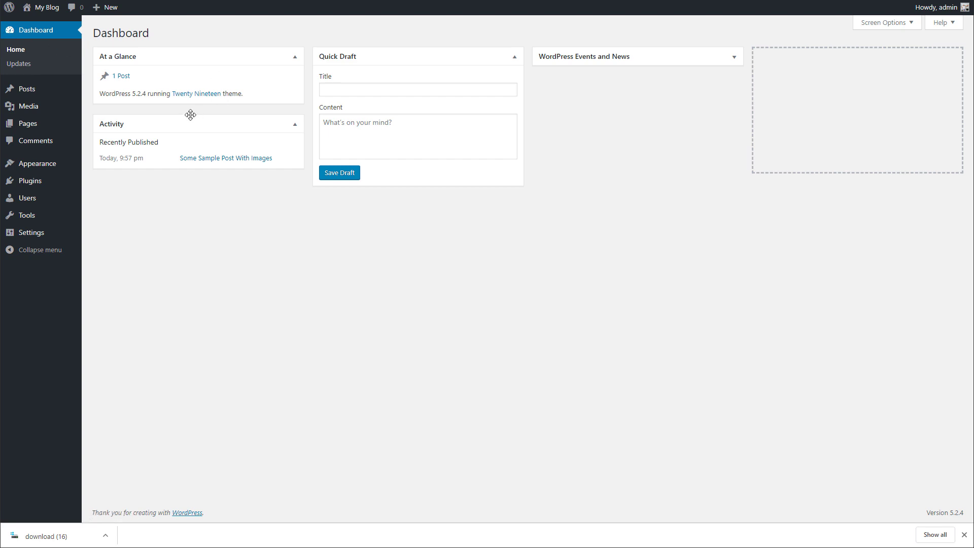
mouse_move(44, 7)
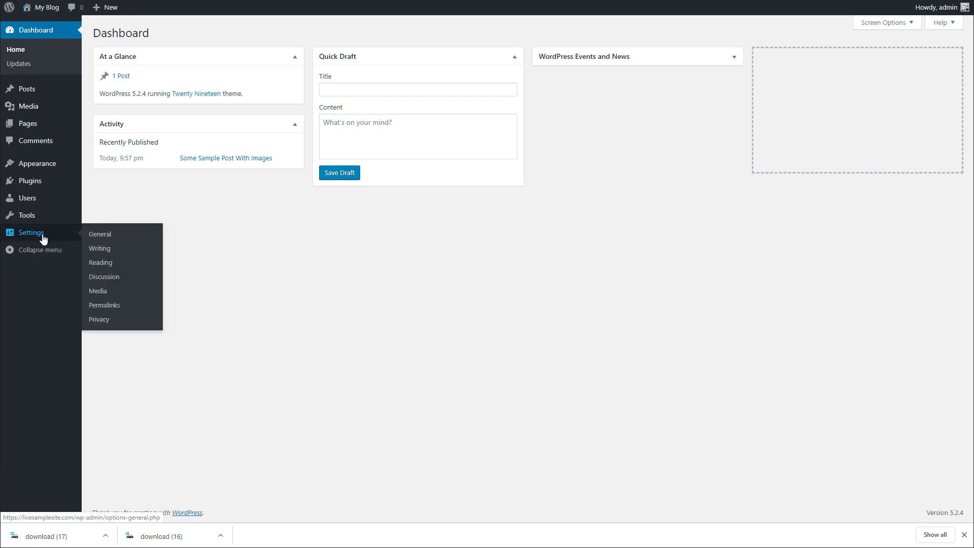
mouse_move(55, 113)
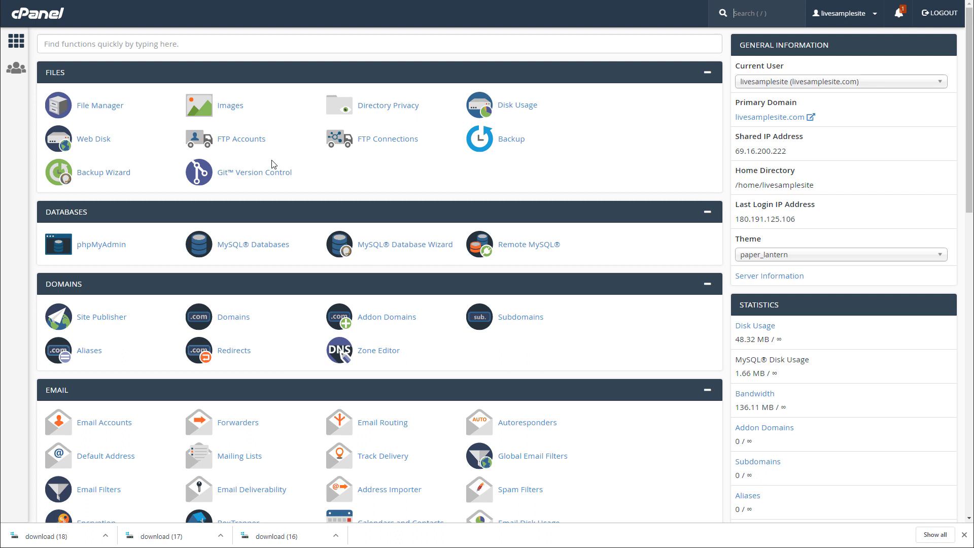
mouse_move(367, 176)
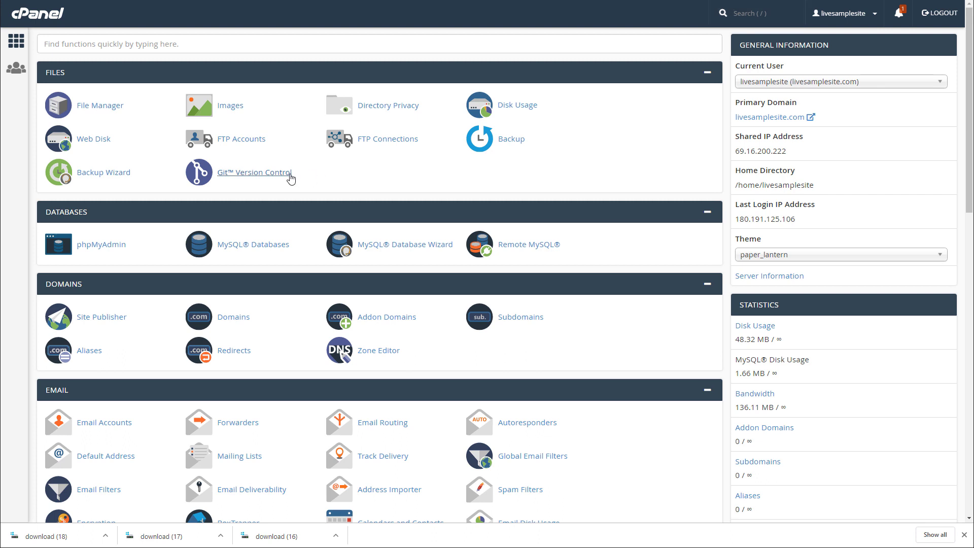
mouse_move(306, 181)
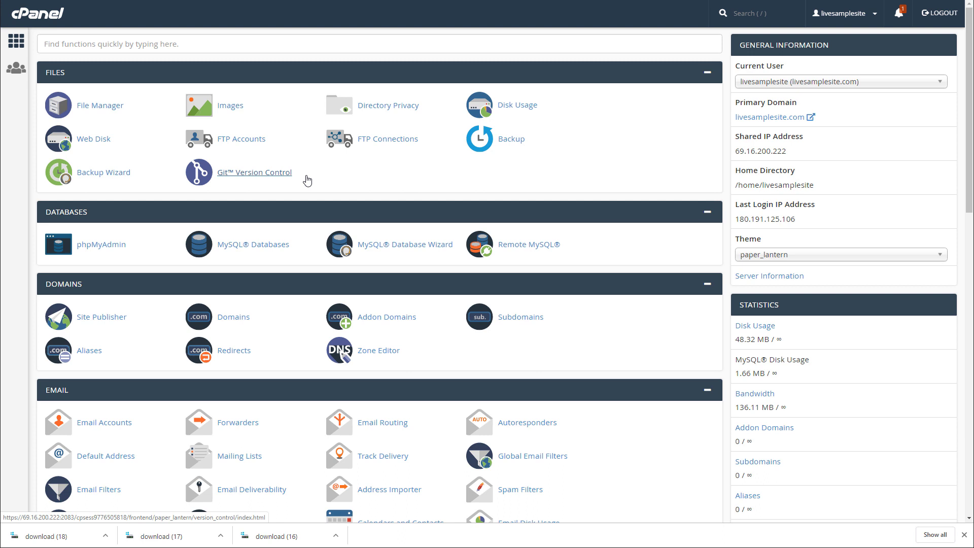
mouse_move(100, 104)
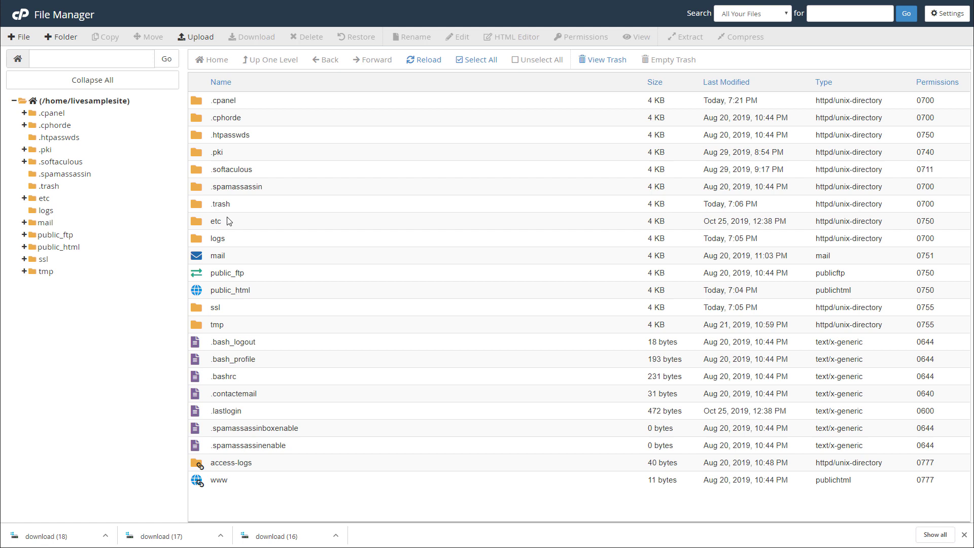
mouse_move(298, 387)
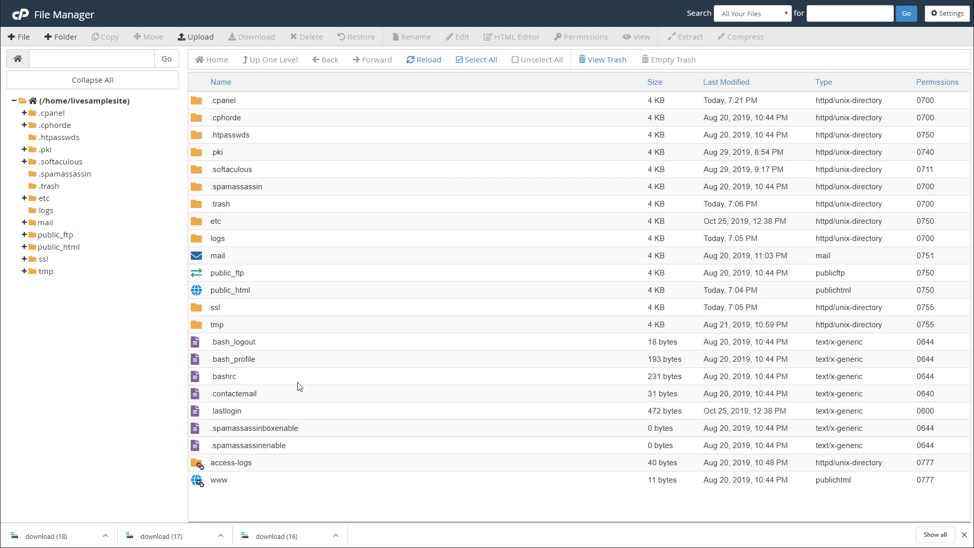
mouse_move(258, 261)
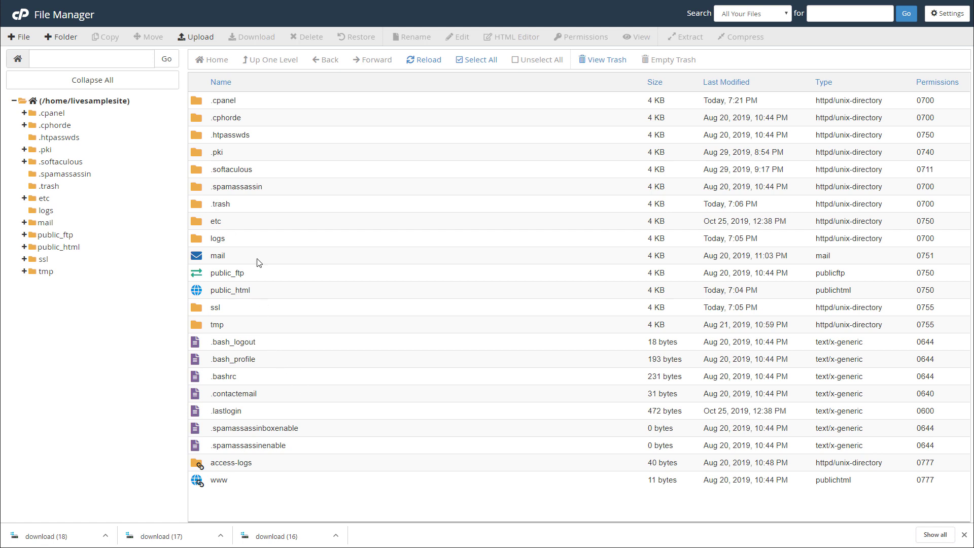
mouse_move(272, 504)
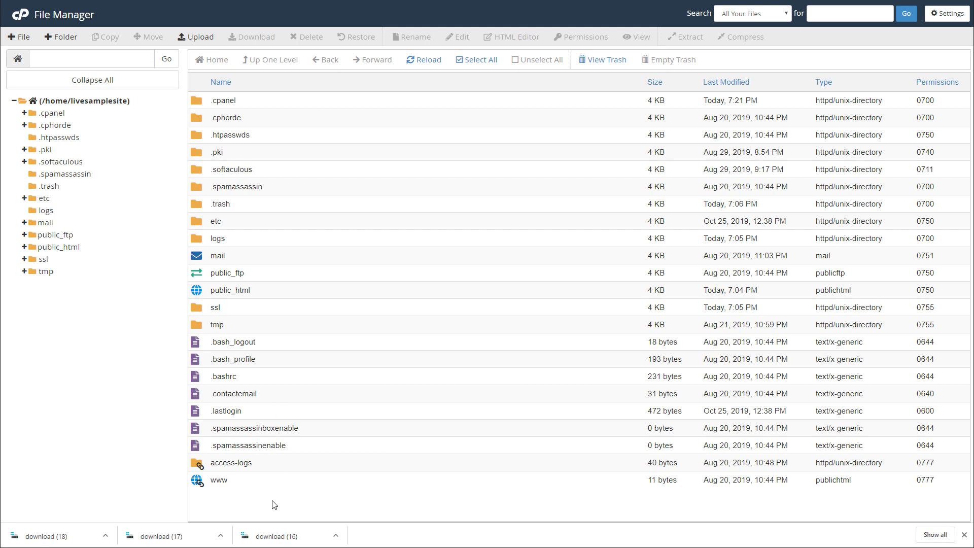
mouse_move(300, 305)
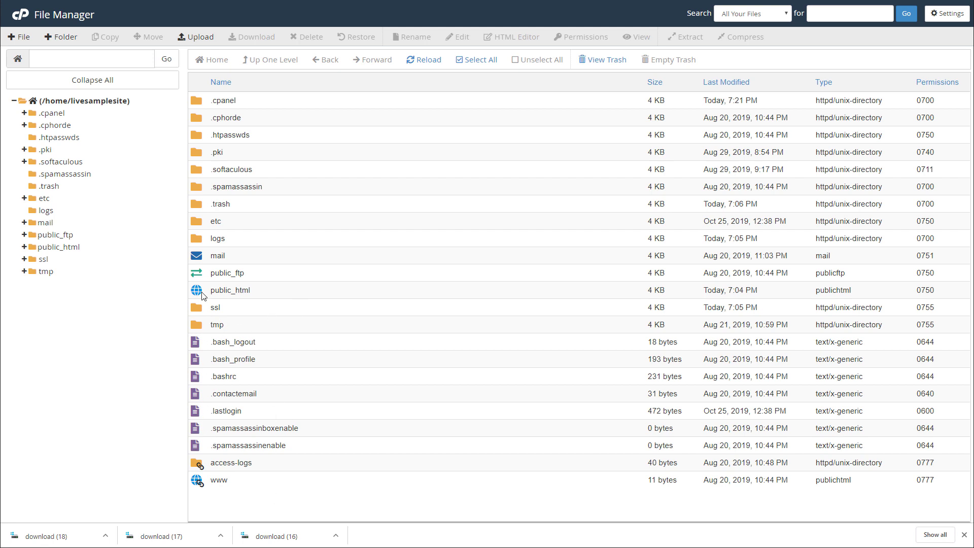
mouse_move(235, 459)
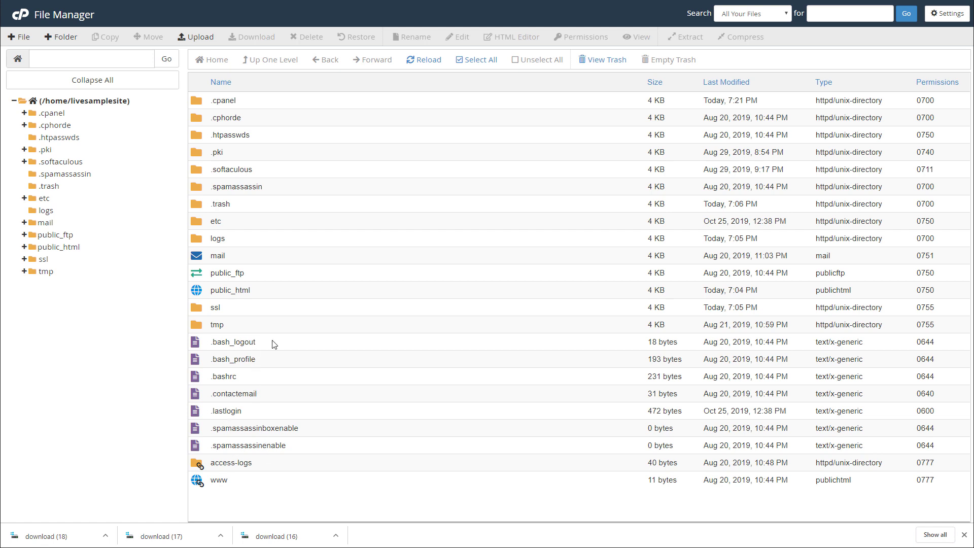
mouse_move(256, 410)
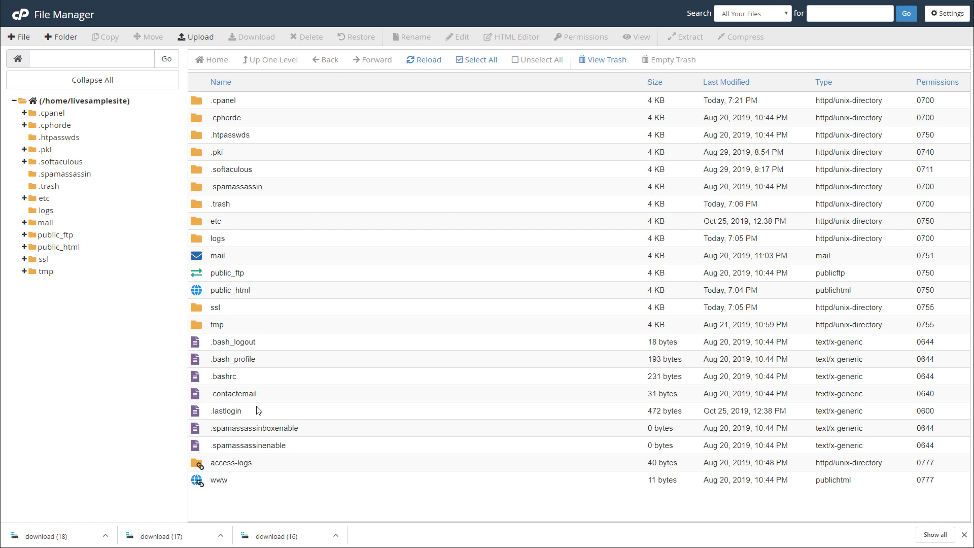
mouse_move(257, 375)
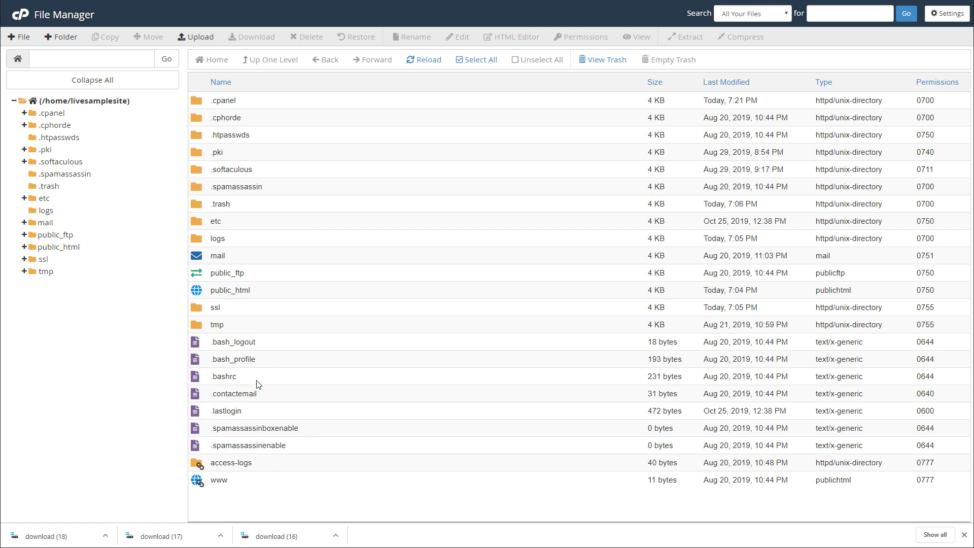
mouse_move(234, 323)
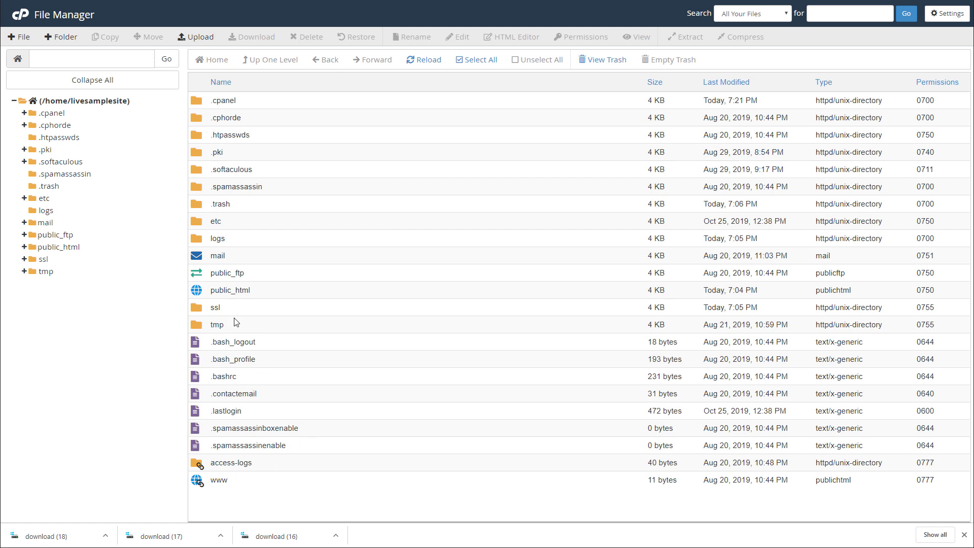
mouse_move(237, 248)
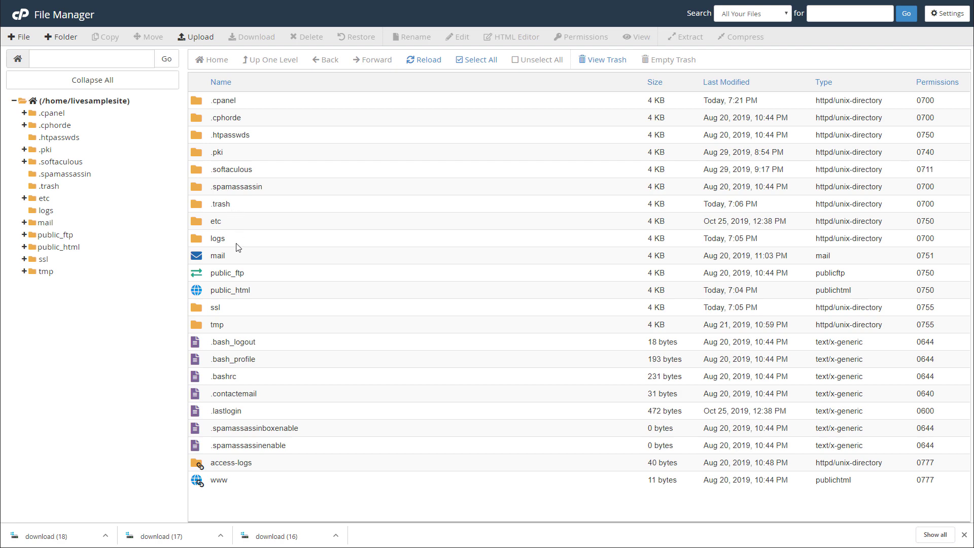
mouse_move(271, 292)
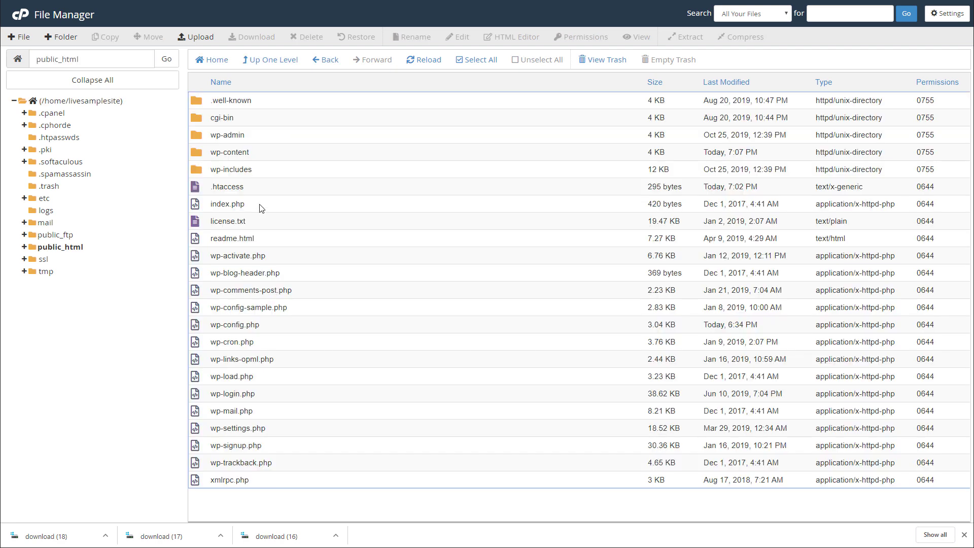
mouse_move(214, 183)
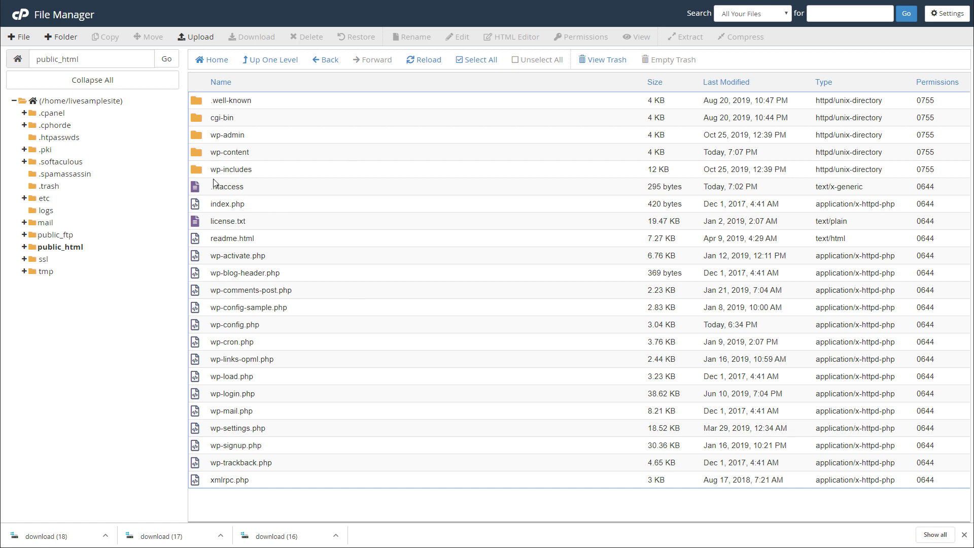
mouse_move(271, 221)
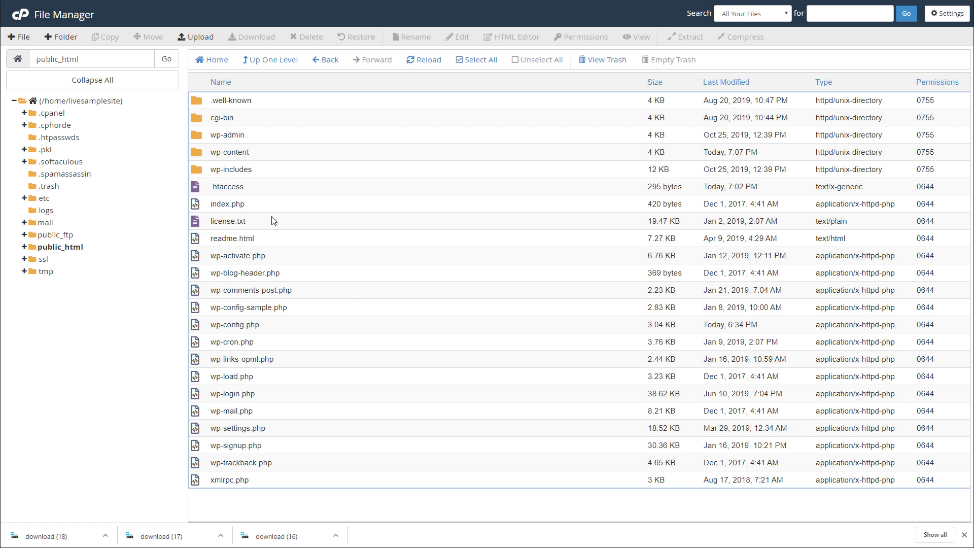
- Select the 295-byte .htaccess file in the public_html listing
click(226, 186)
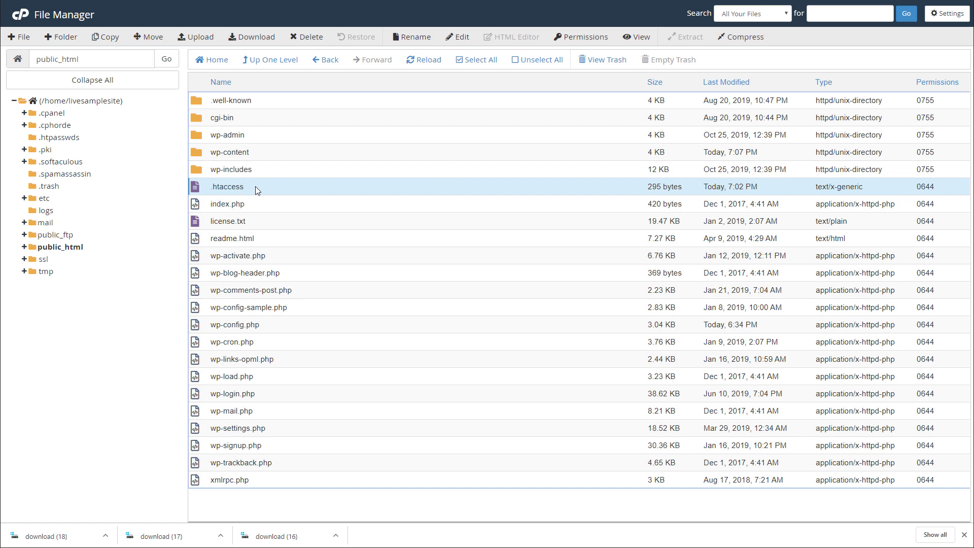
mouse_move(199, 231)
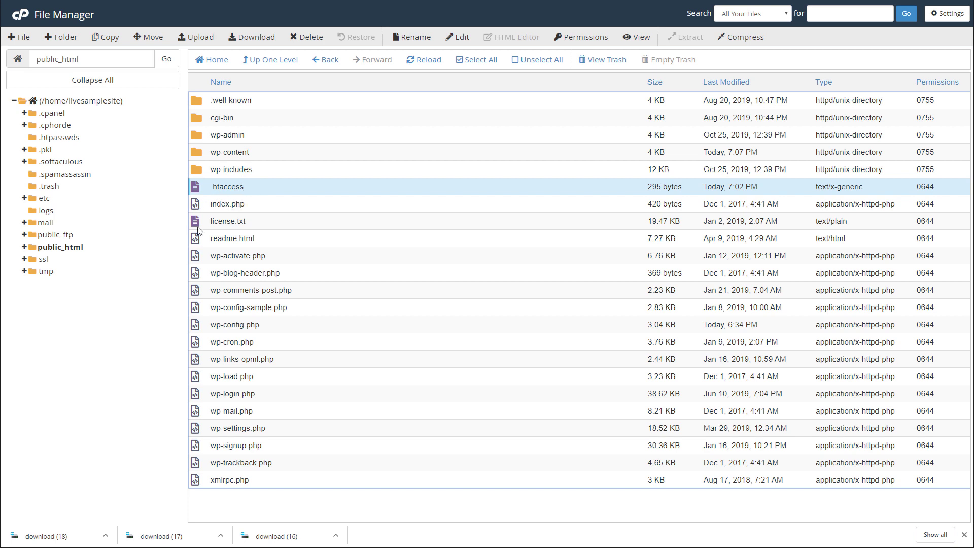
mouse_move(248, 218)
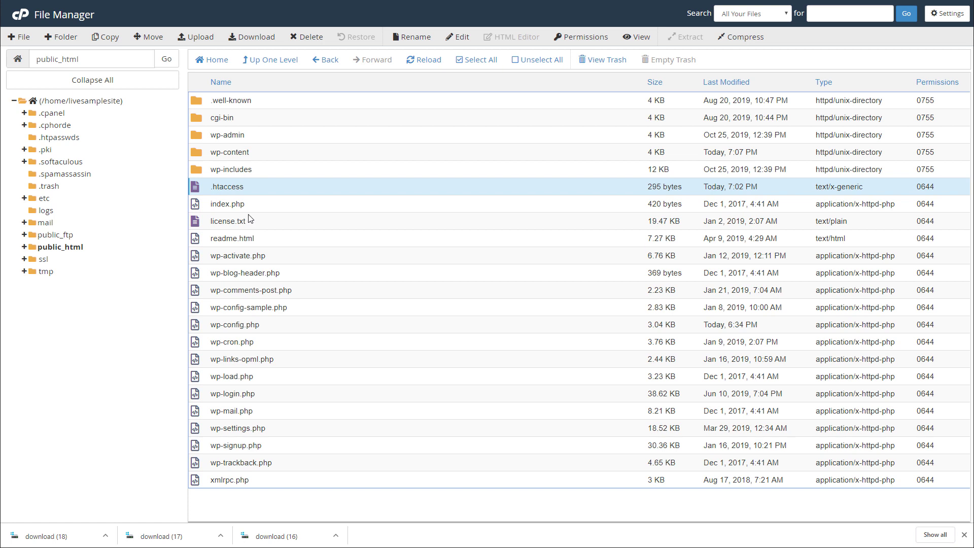
mouse_move(252, 186)
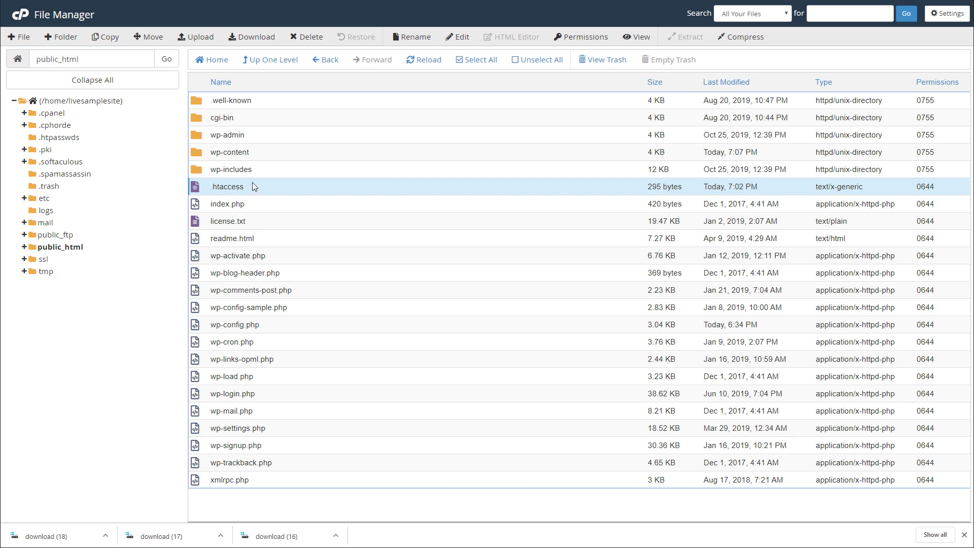
mouse_move(253, 220)
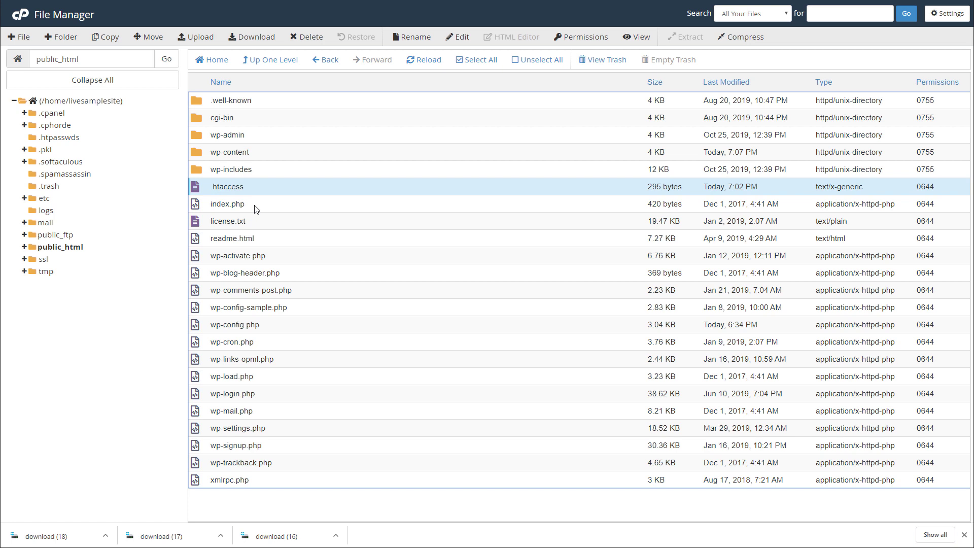
mouse_move(257, 209)
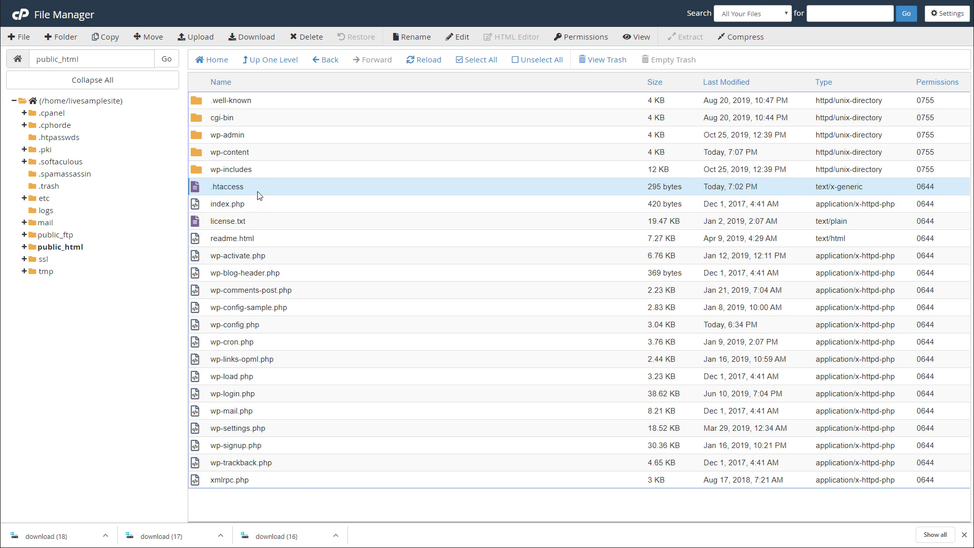
mouse_move(245, 238)
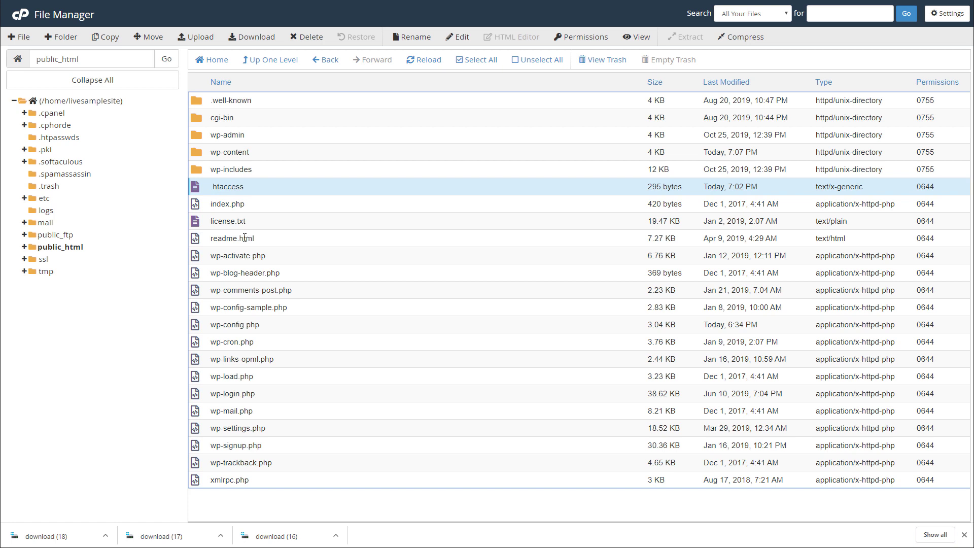
mouse_move(246, 184)
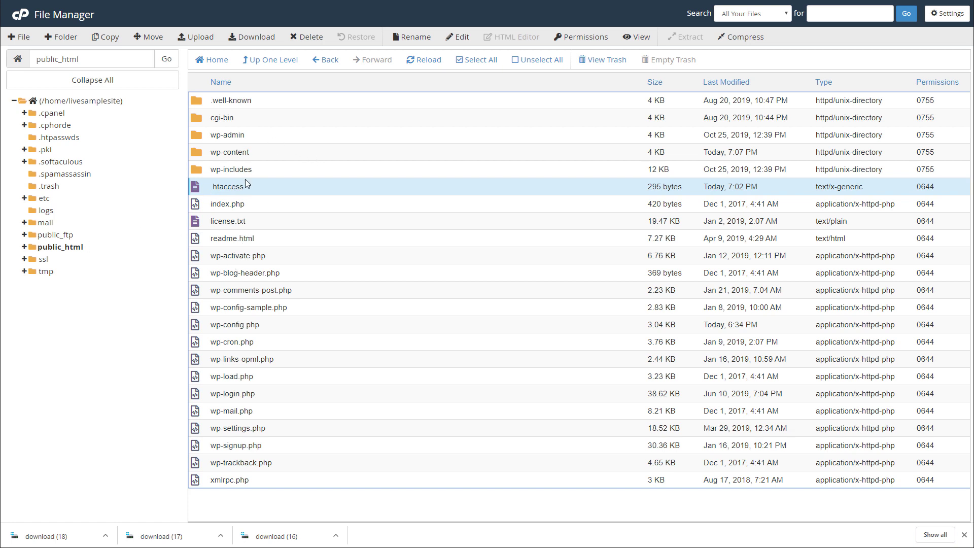
mouse_move(250, 190)
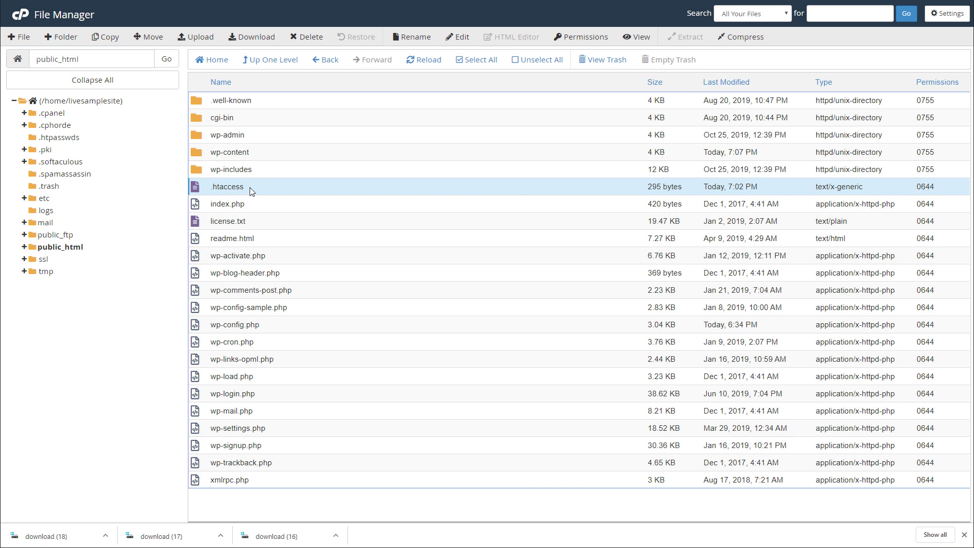
mouse_move(121, 187)
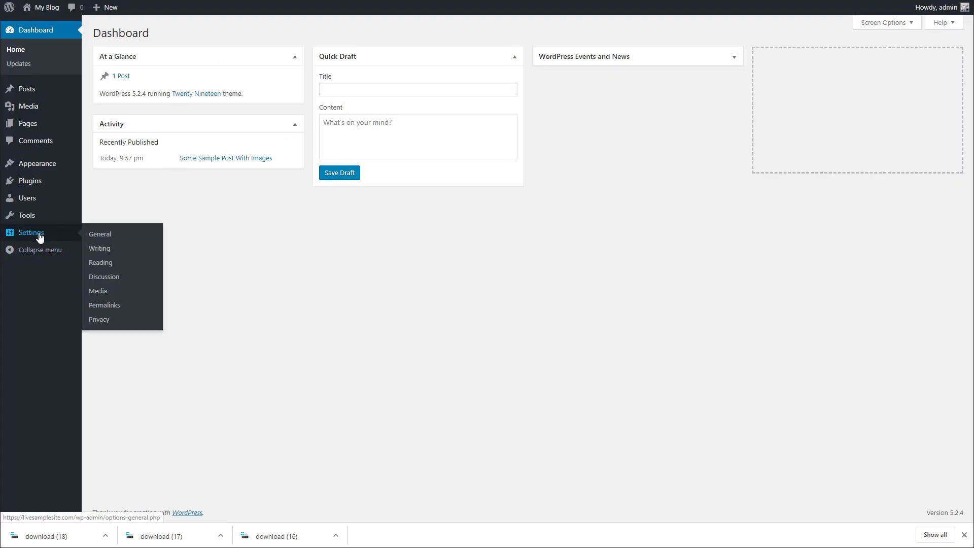
- Save the Post name permalink structure in WordPress Settings > Permalinks to regenerate rules
click(105, 305)
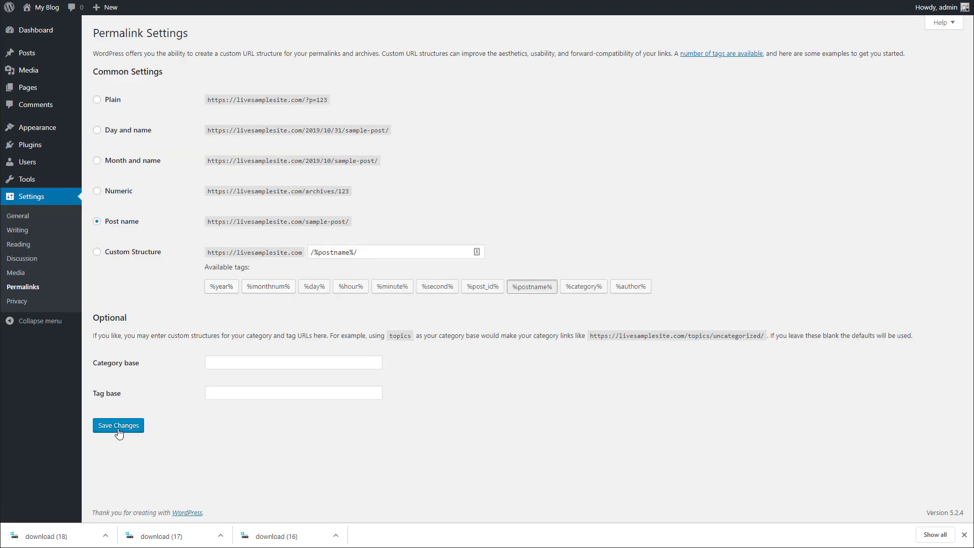
click(118, 425)
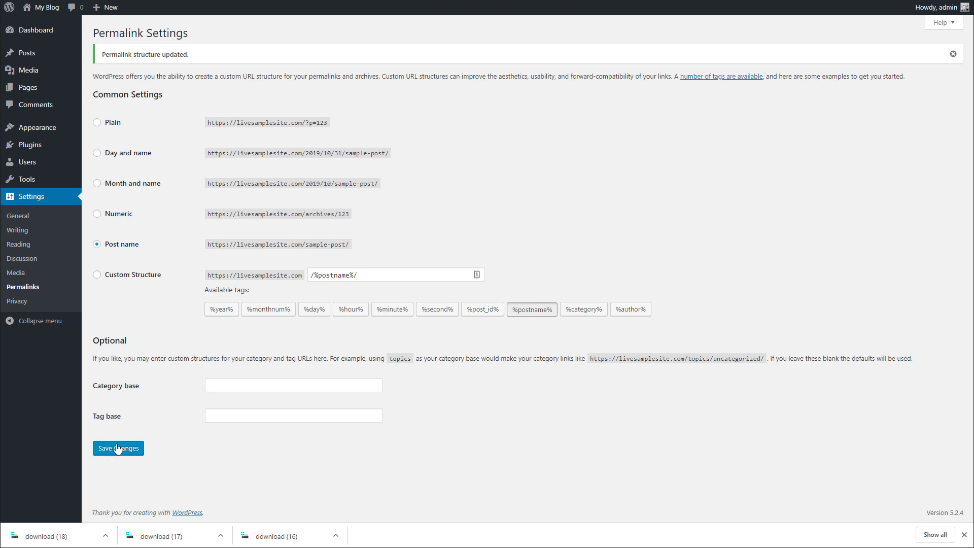
mouse_move(193, 30)
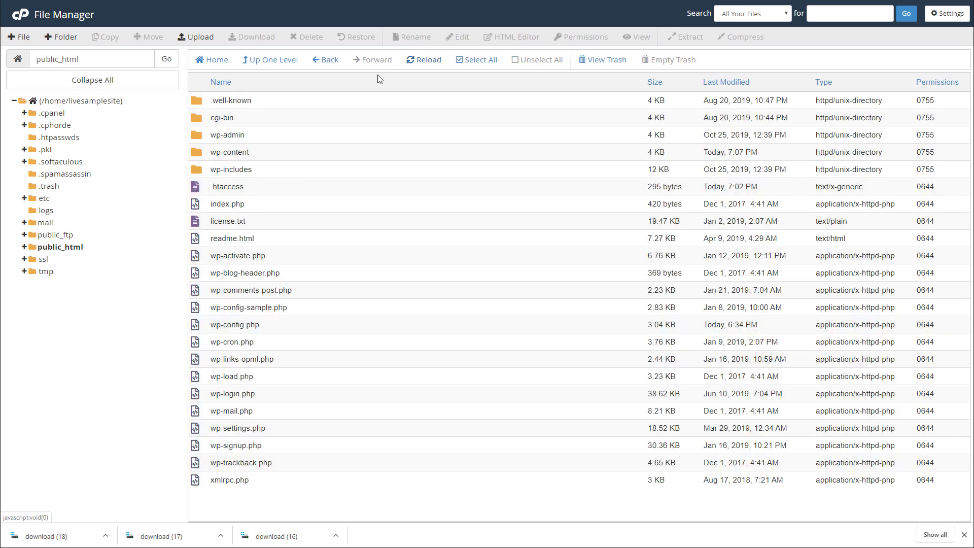
click(226, 187)
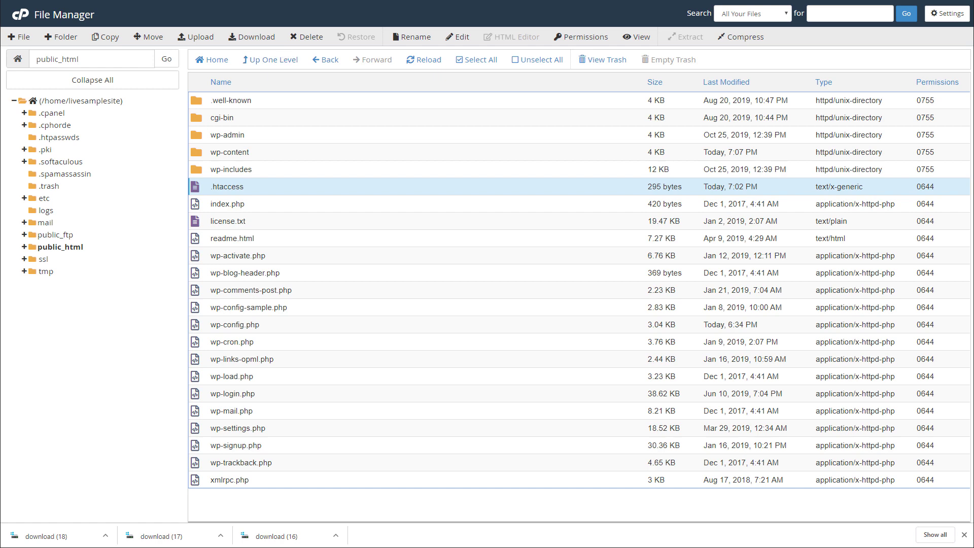
mouse_move(230, 131)
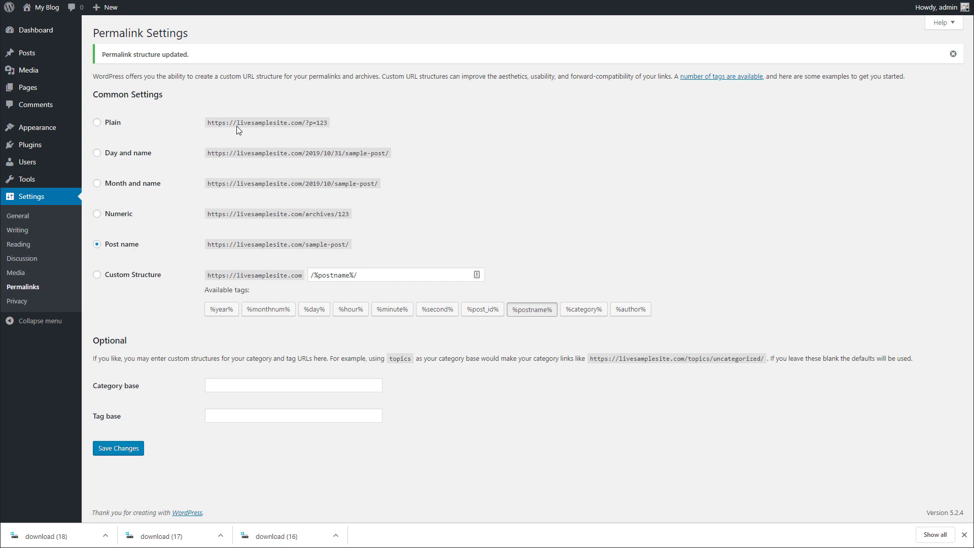
mouse_move(192, 104)
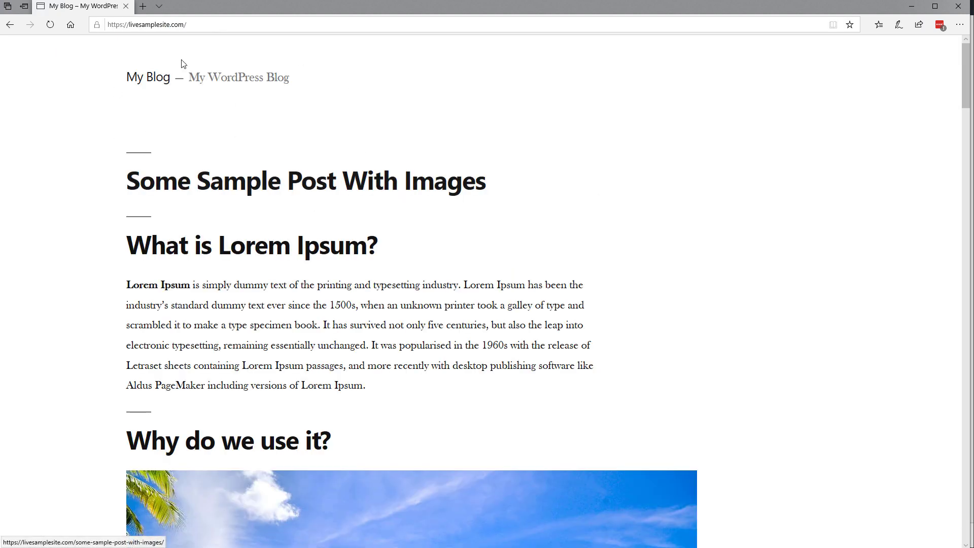
- Bring the Edge tab with the livesamplesite.com My Blog homepage into view
click(147, 24)
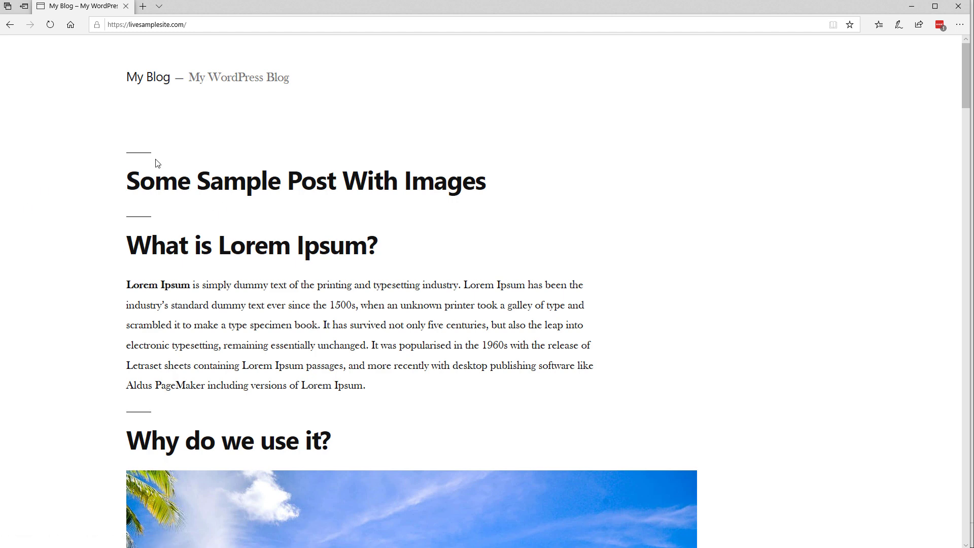
mouse_move(193, 214)
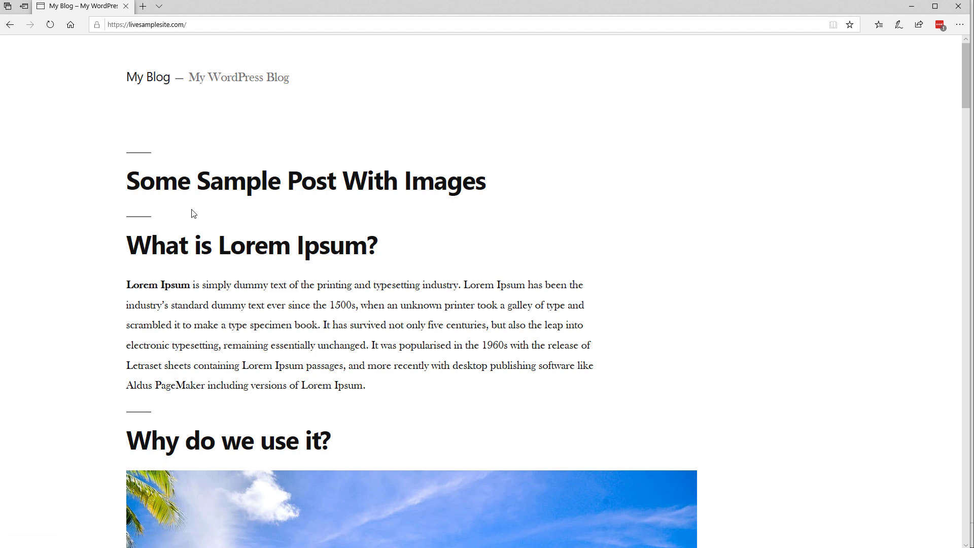
click(147, 24)
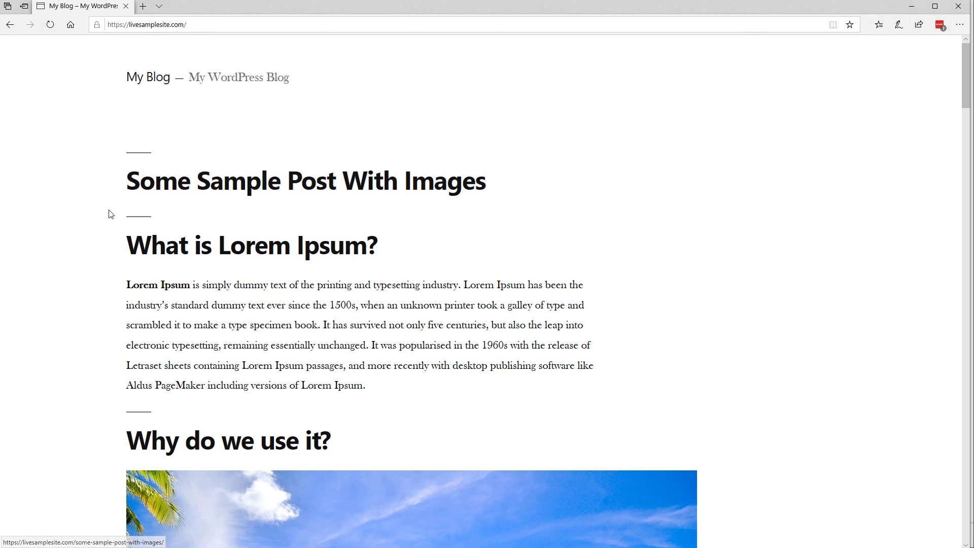
mouse_move(346, 133)
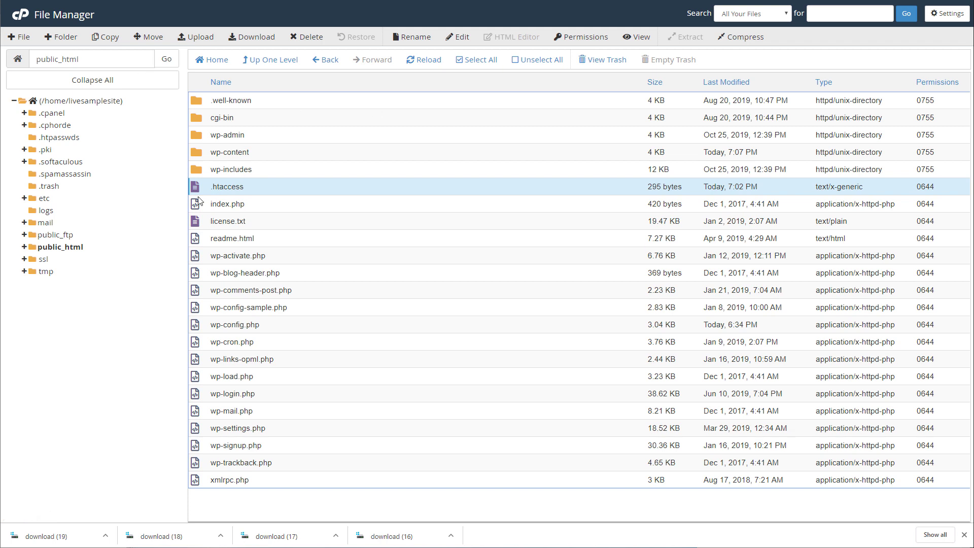
mouse_move(272, 181)
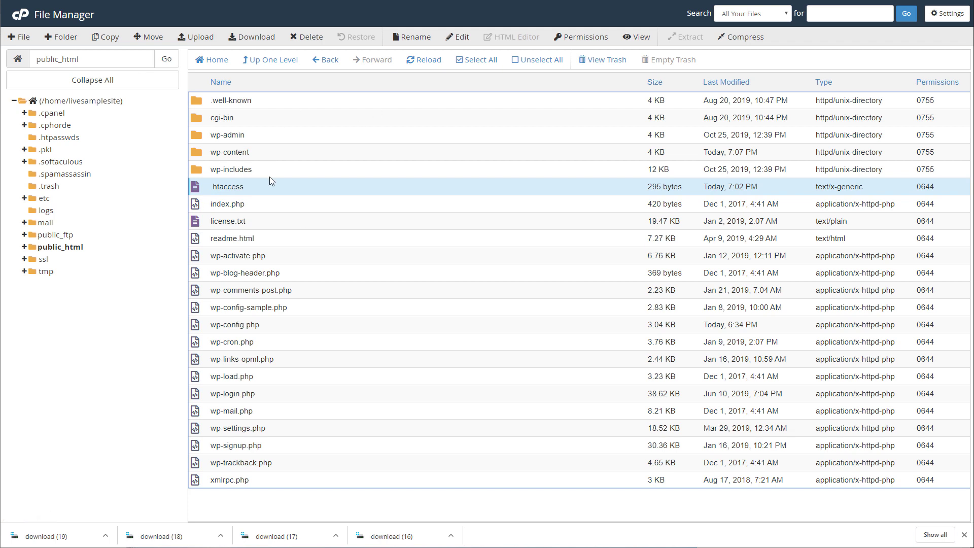
mouse_move(310, 487)
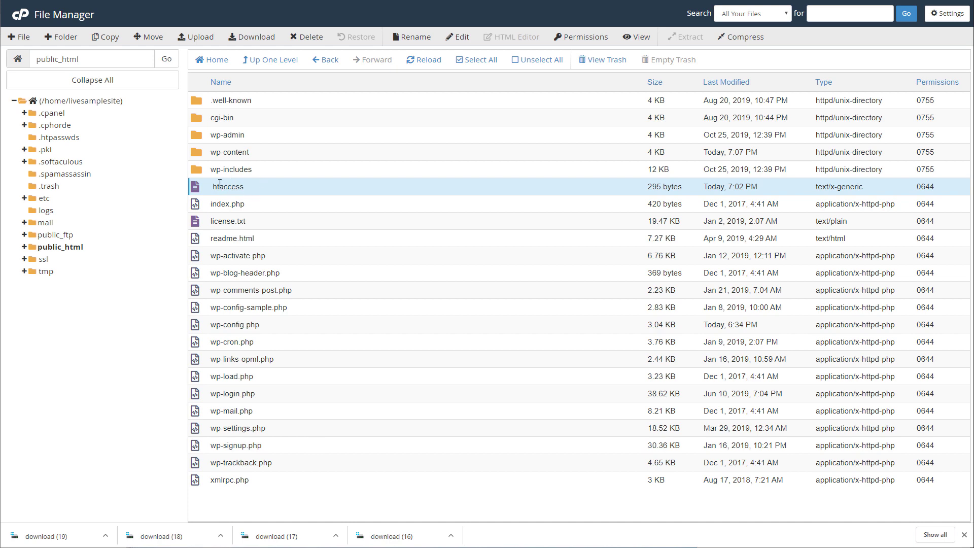
- Confirm hidden files are shown in Settings, cancel, and open .htaccess in the code editor
click(946, 13)
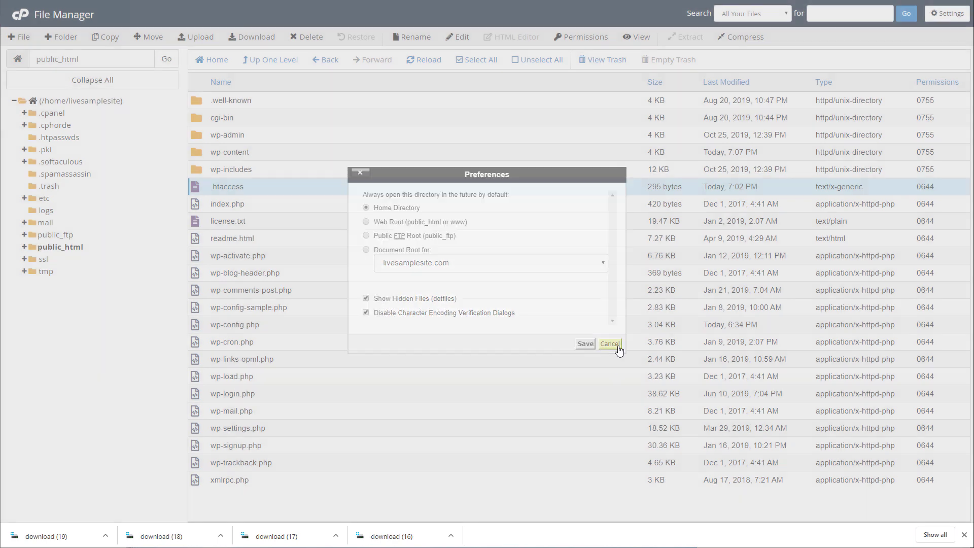
click(609, 344)
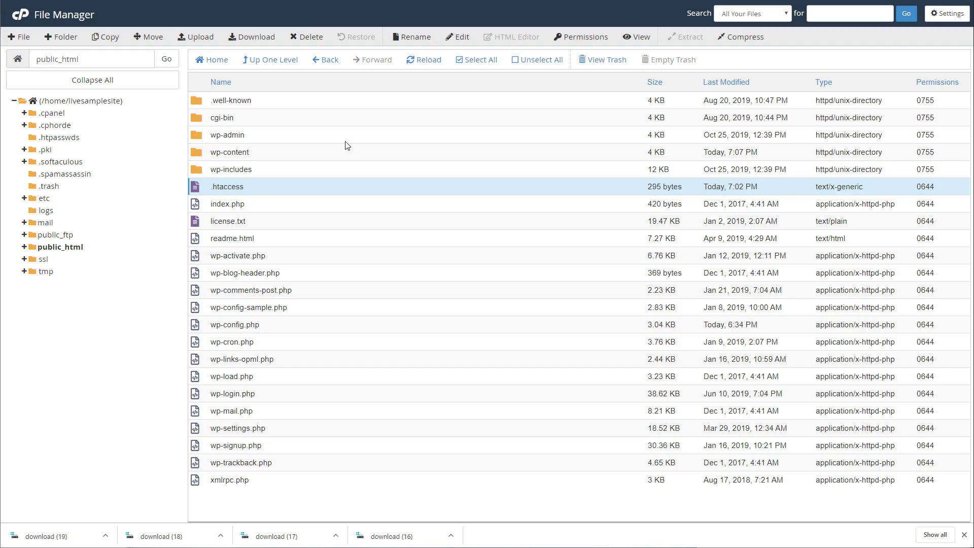
mouse_move(292, 181)
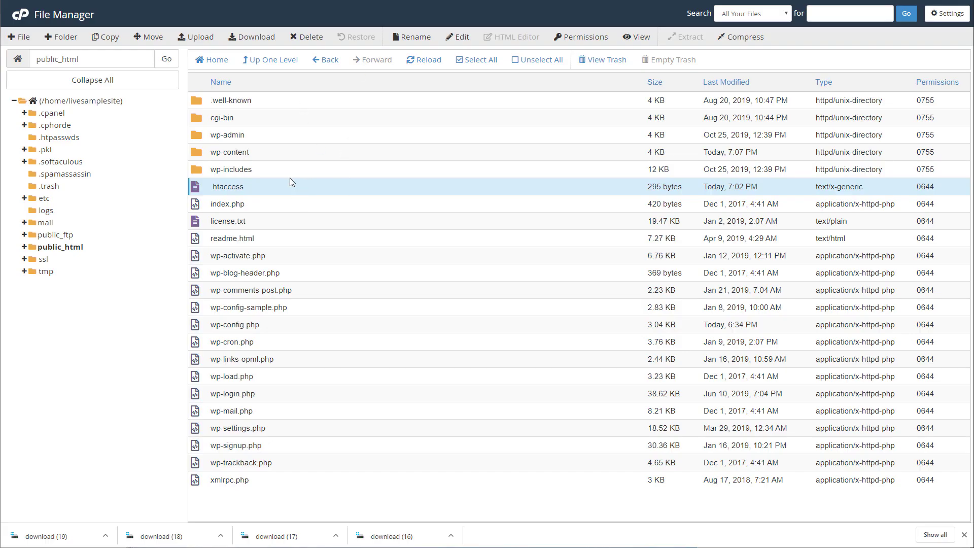
click(458, 36)
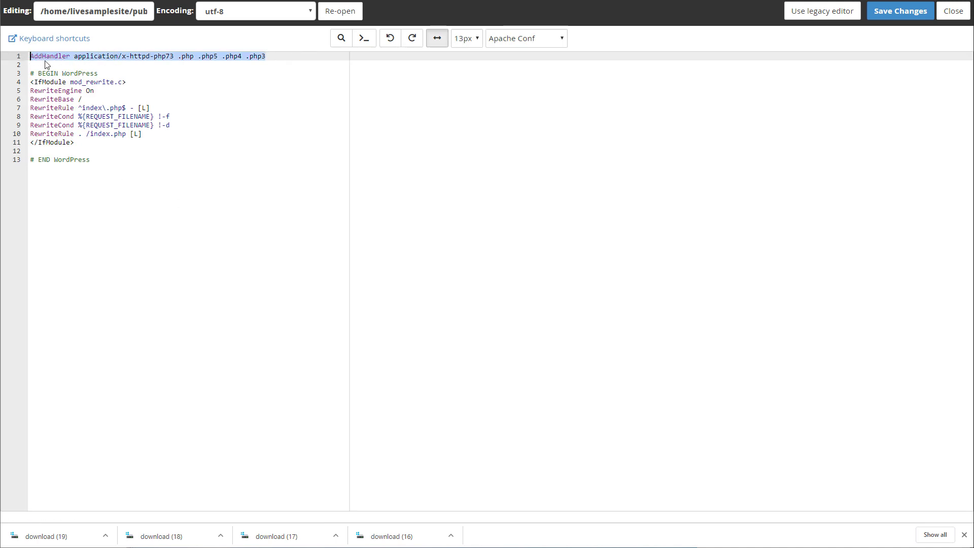
- Select the whole AddHandler php73 line on line 1 of .htaccess for review
click(45, 57)
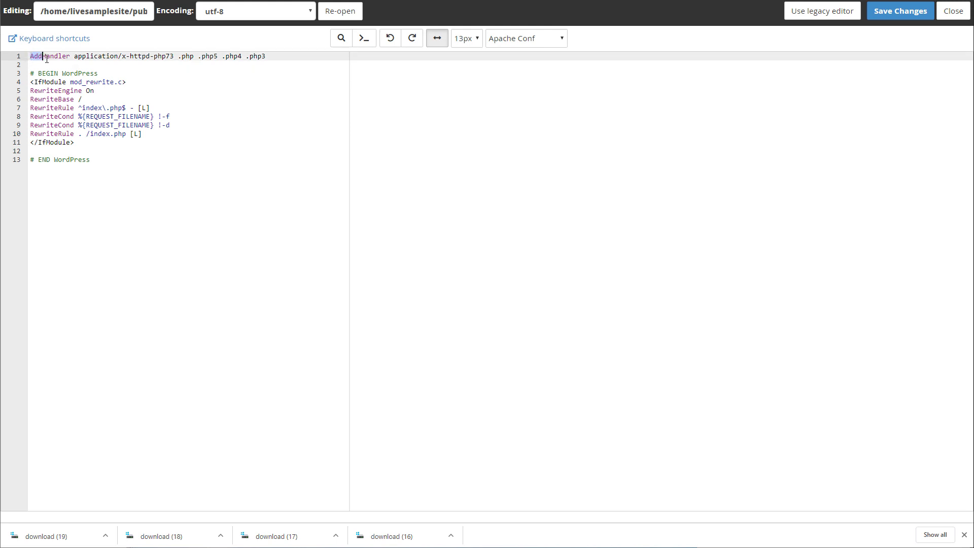
double_click(96, 56)
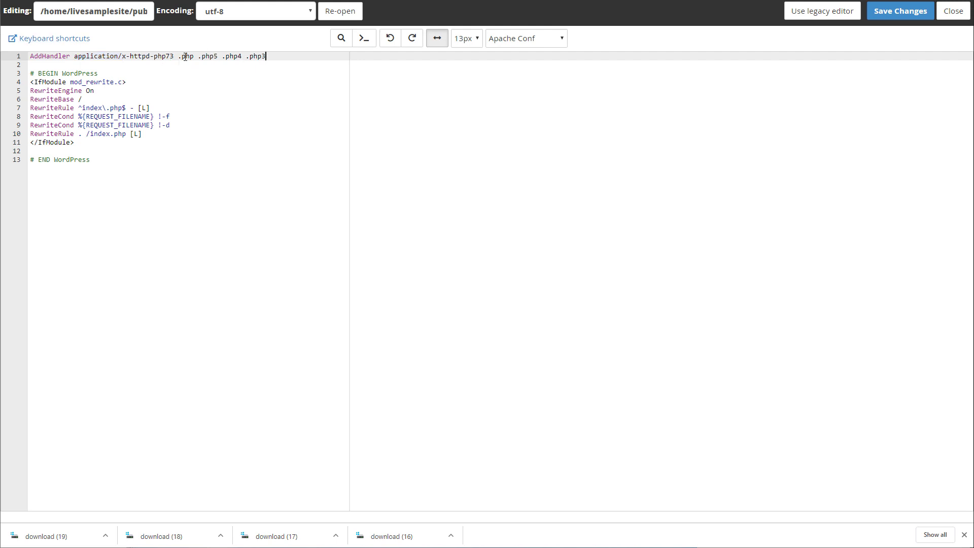
triple_click(148, 56)
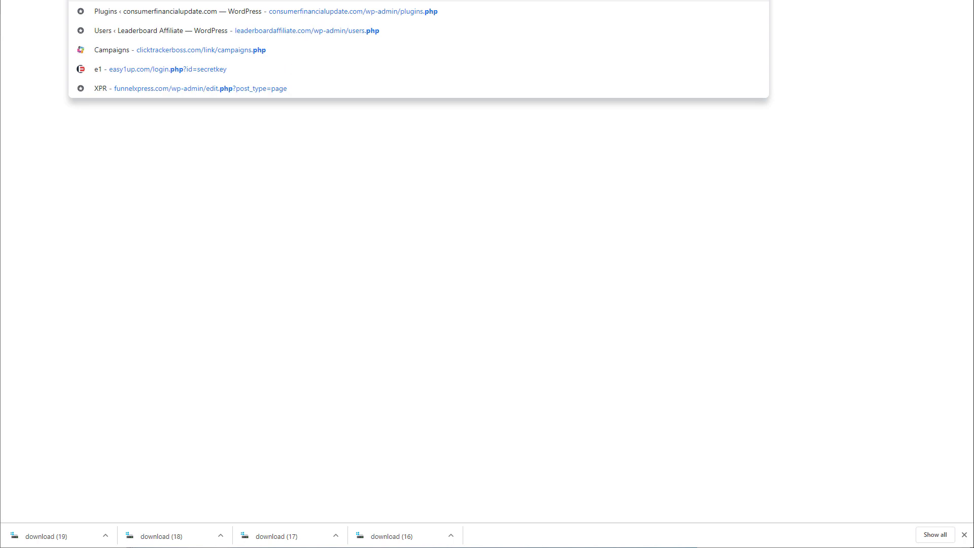
- Search Google for 'php handler htaccess' and read an article's PHP handler example
text(php handler)
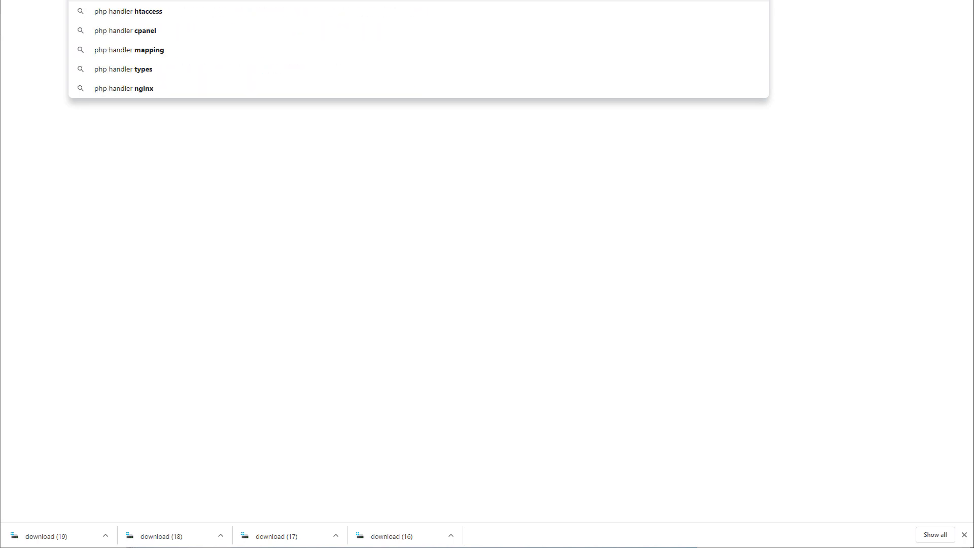
click(129, 10)
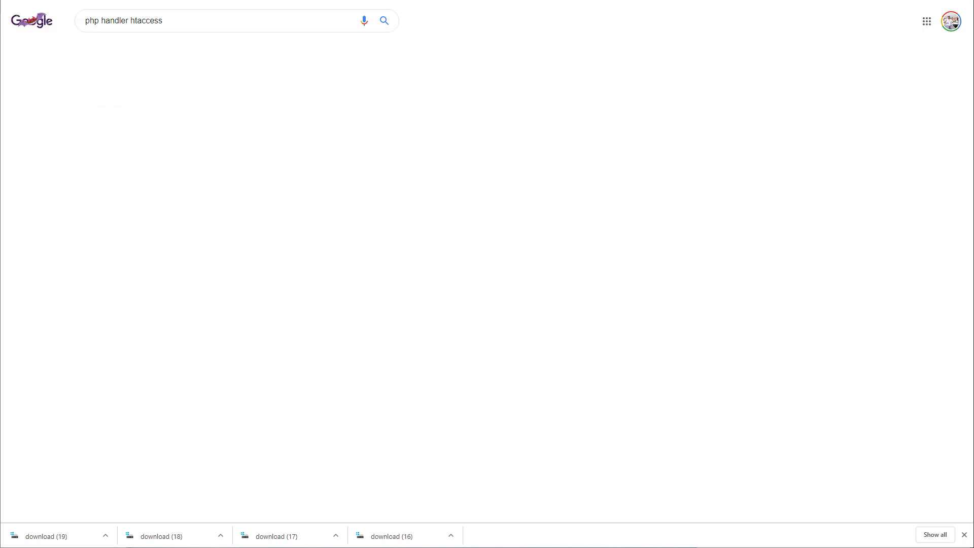
click(384, 20)
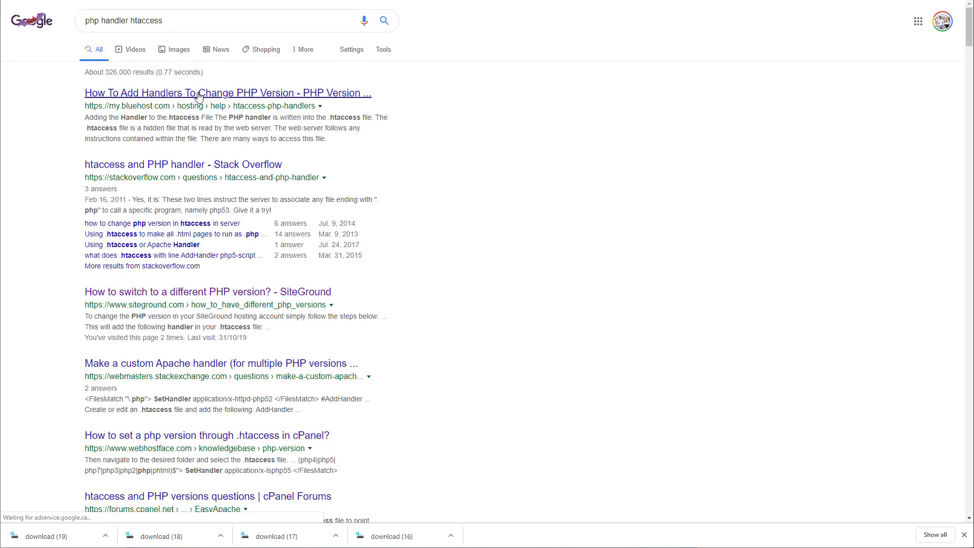
click(228, 93)
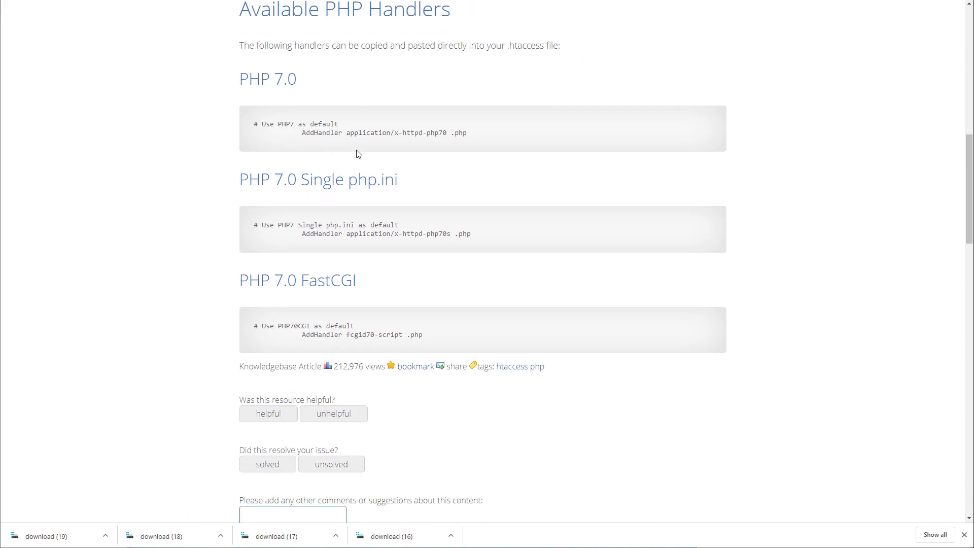
double_click(308, 132)
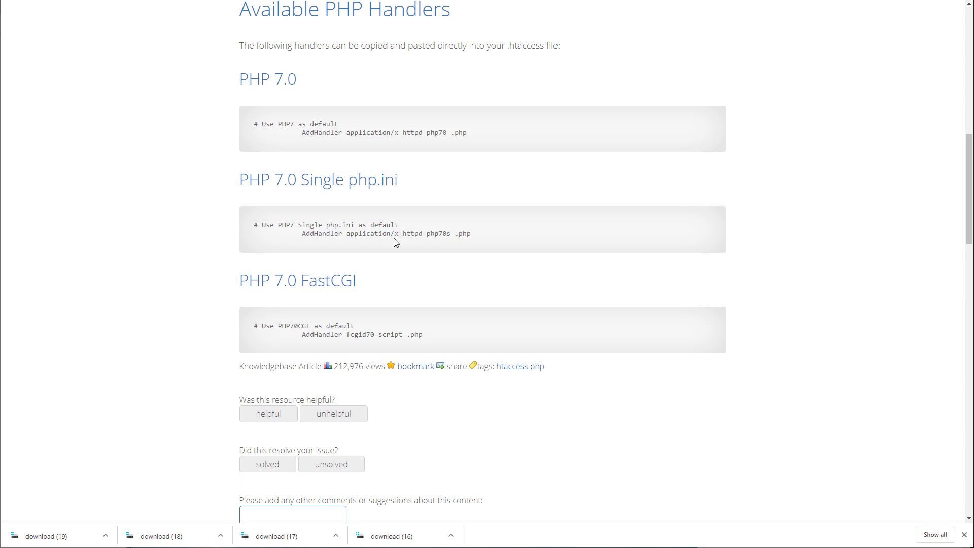
mouse_move(330, 222)
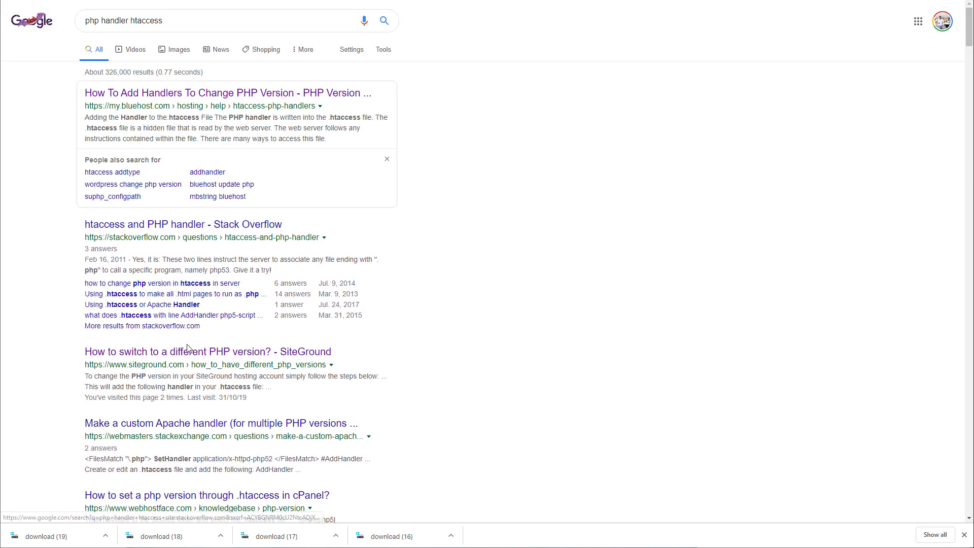
- Open the SiteGround result 'How to switch to a different PHP version?'
click(207, 352)
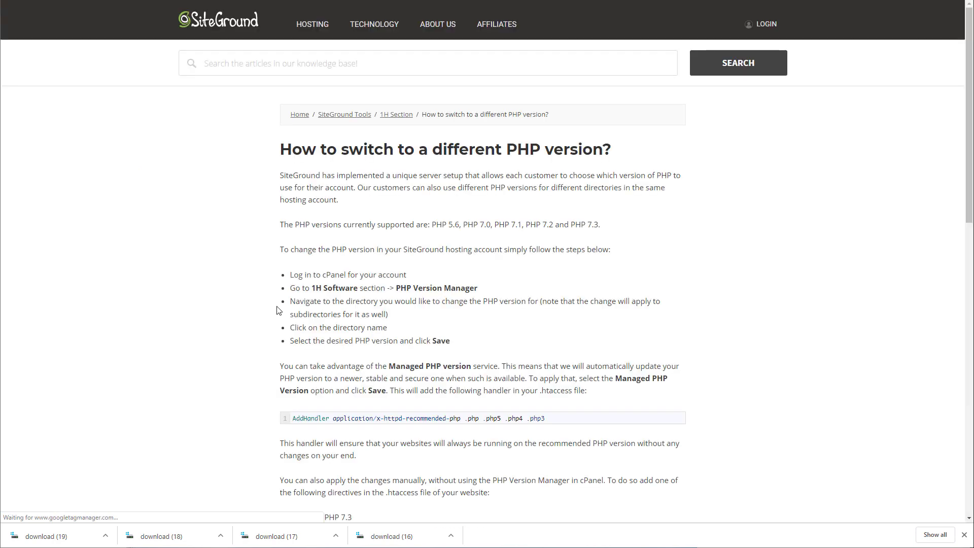
- Select an AddHandler directive from the SiteGround article's PHP version list to copy
scroll(down, 3)
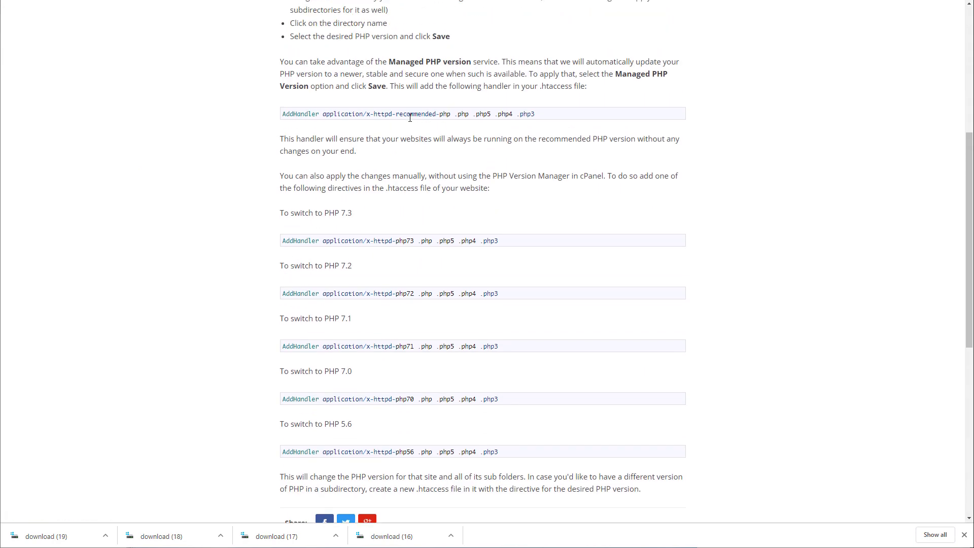
drag(385, 294, 414, 293)
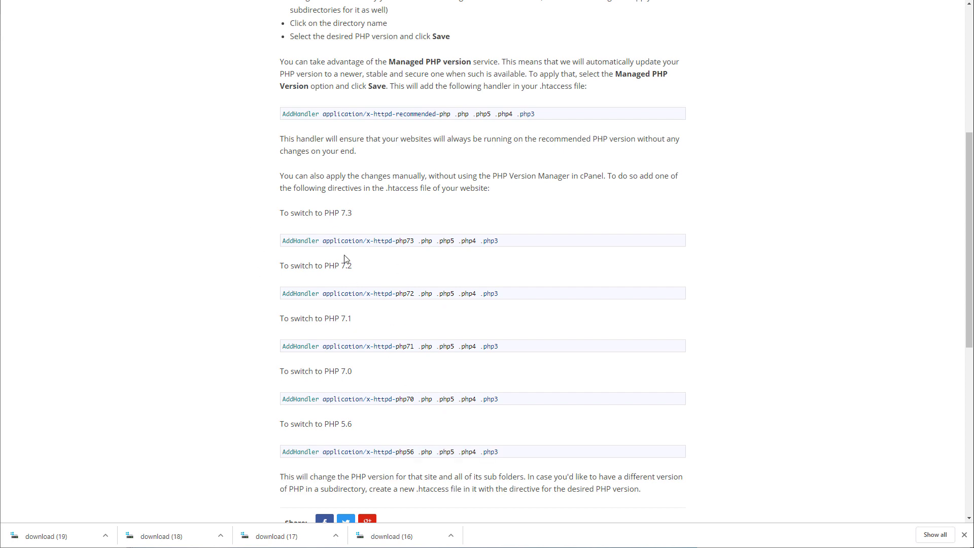
mouse_move(375, 287)
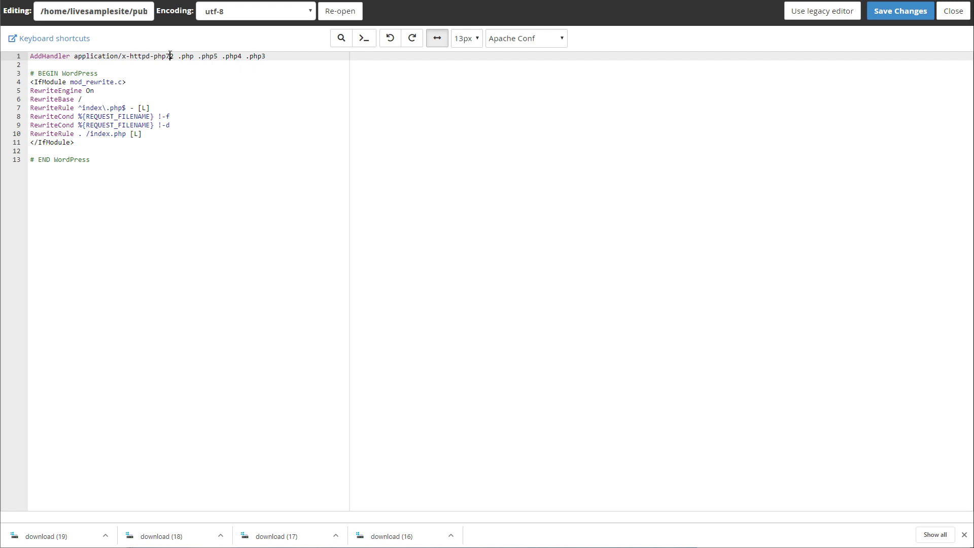
- Change the handler's version digit to 3, giving application/x-httpd-php73
text(3)
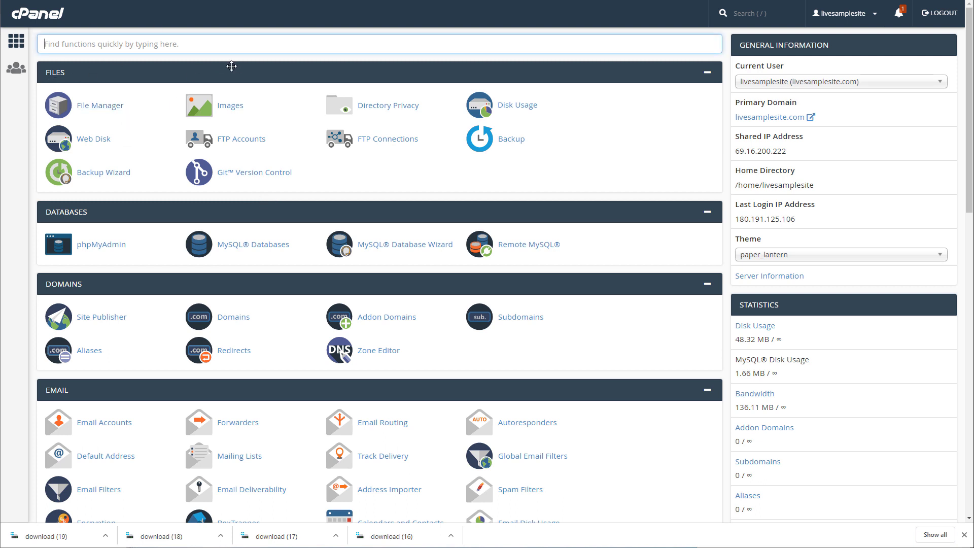
- Find MultiPHP Manager via cPanel search and check livesamplesite.com is on PHP 7.3
text(php)
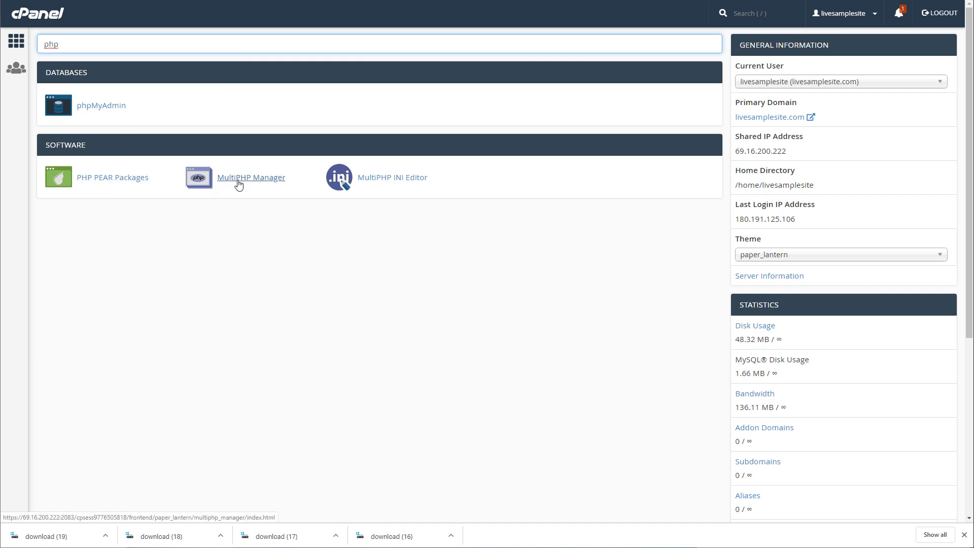
click(251, 177)
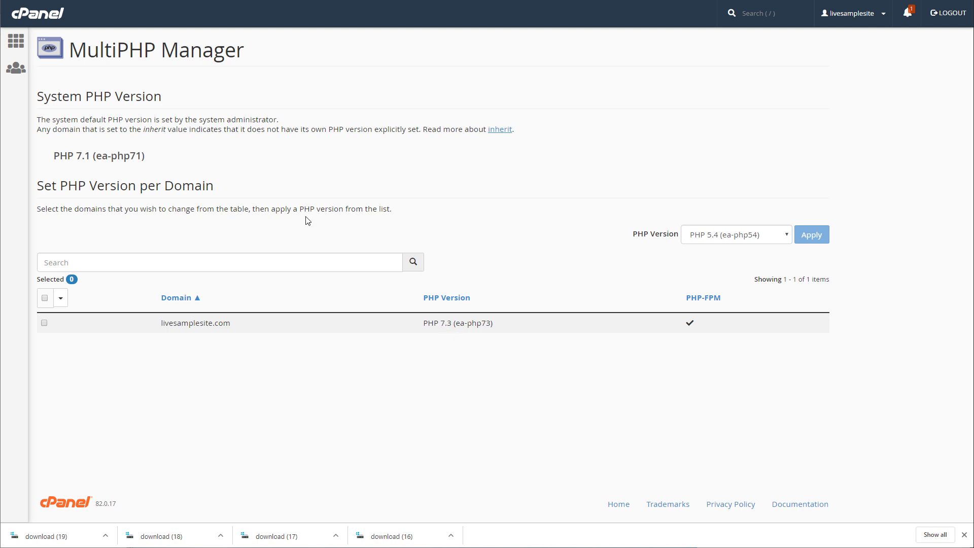
mouse_move(338, 245)
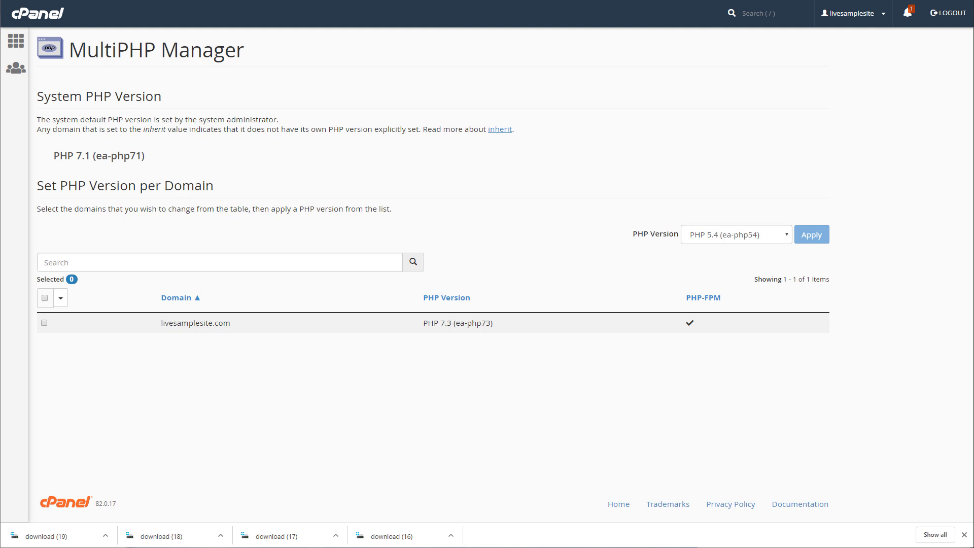
mouse_move(247, 325)
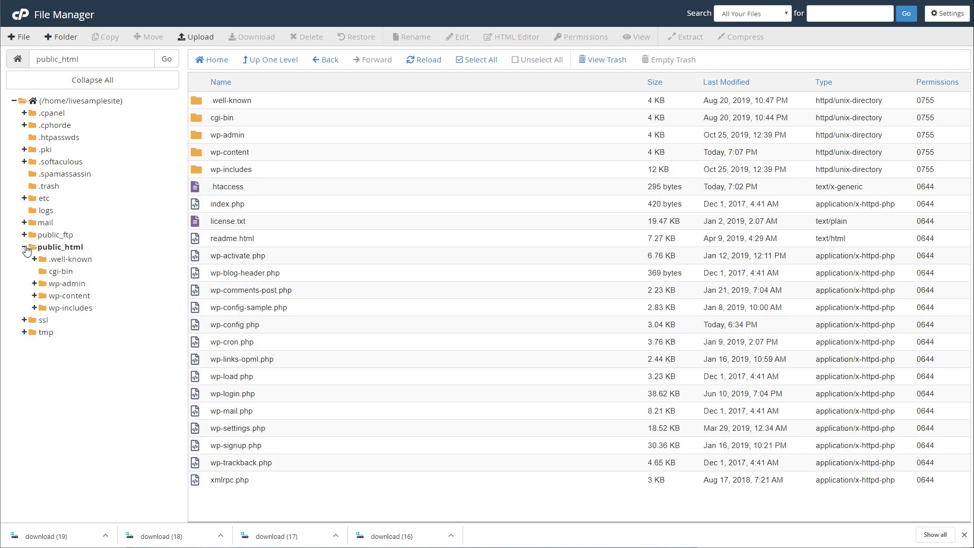
click(24, 246)
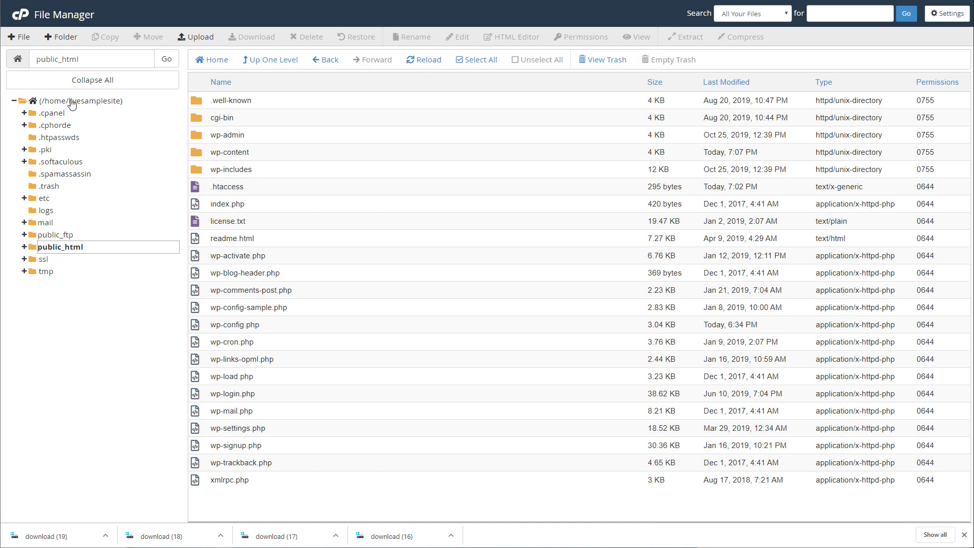
click(82, 101)
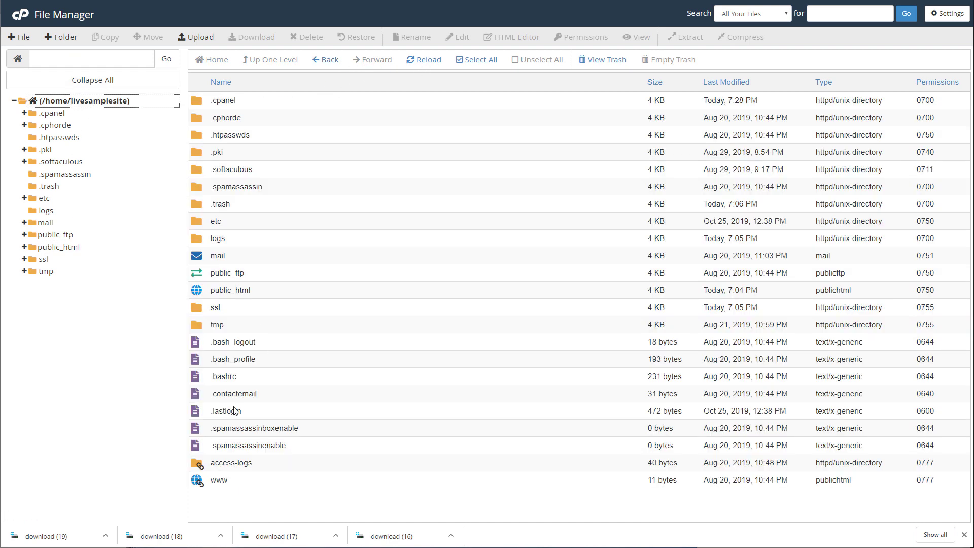
mouse_move(233, 342)
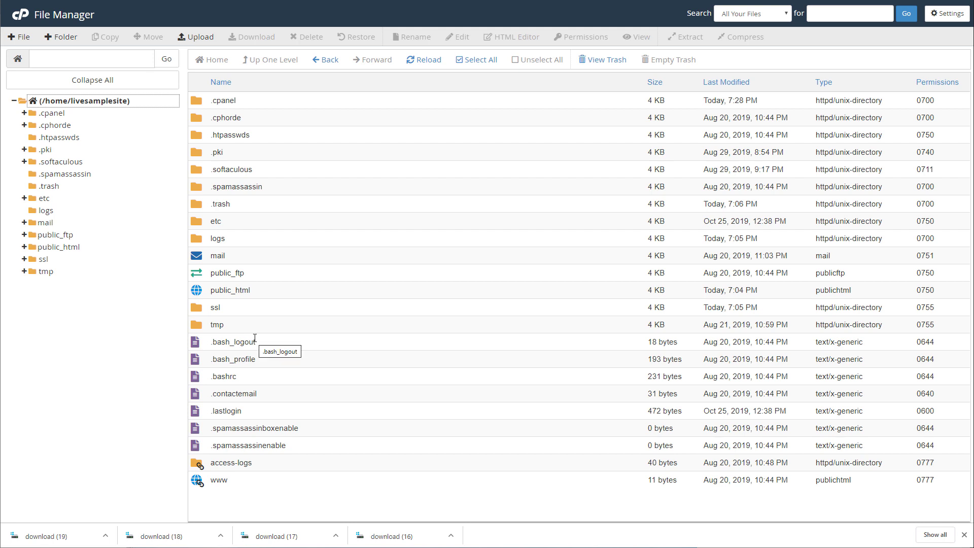
mouse_move(266, 334)
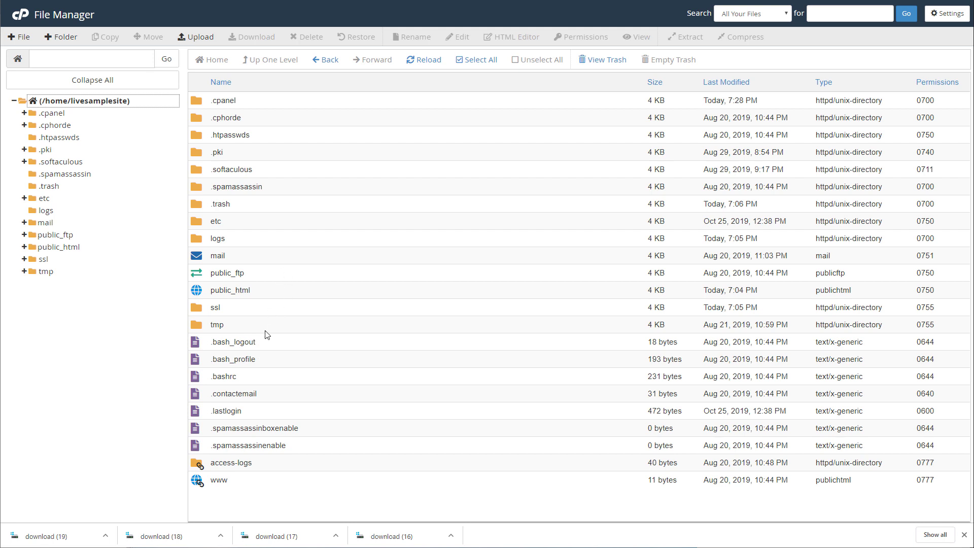
mouse_move(302, 298)
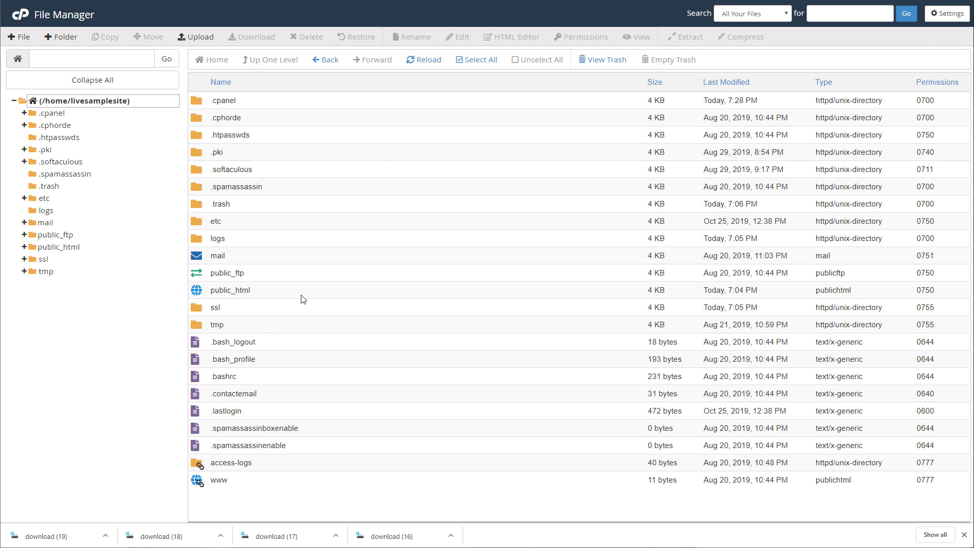
click(946, 13)
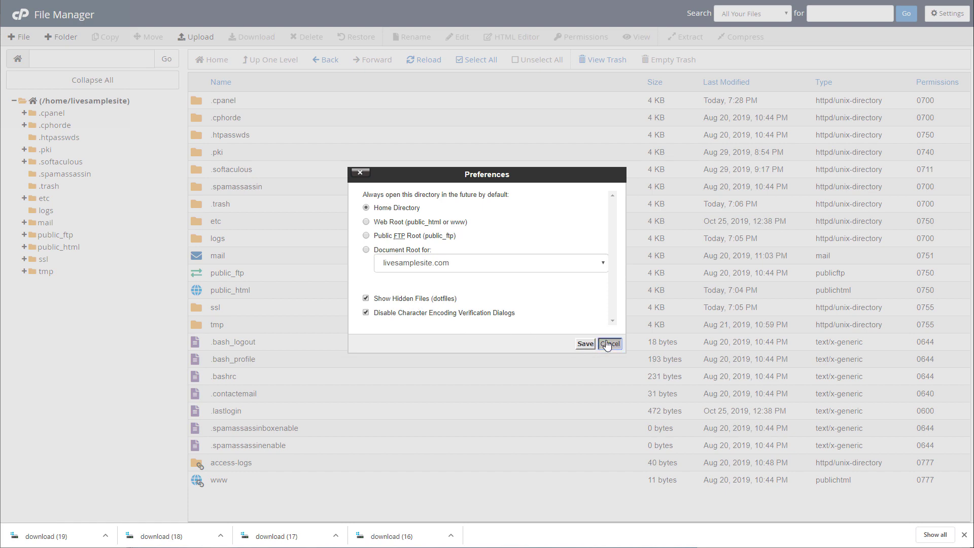
click(609, 344)
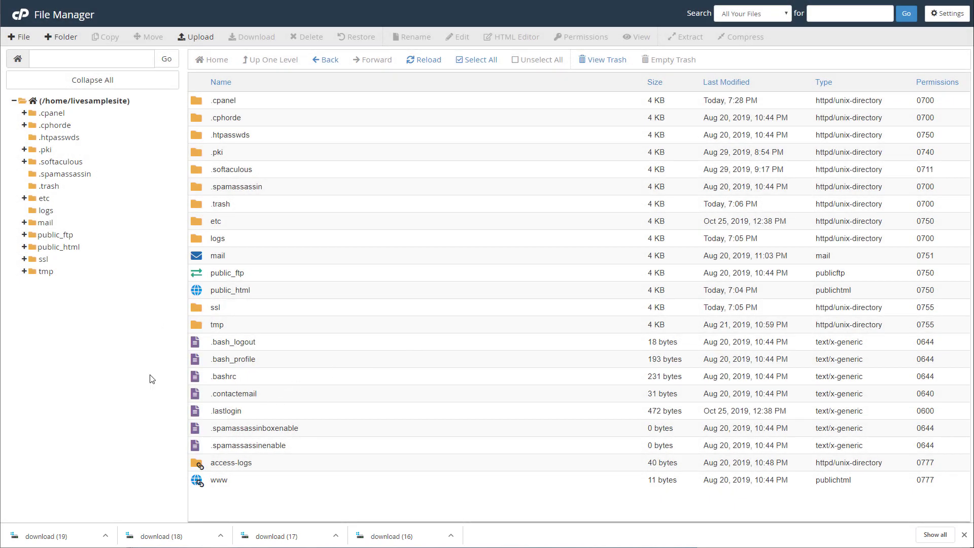
double_click(230, 289)
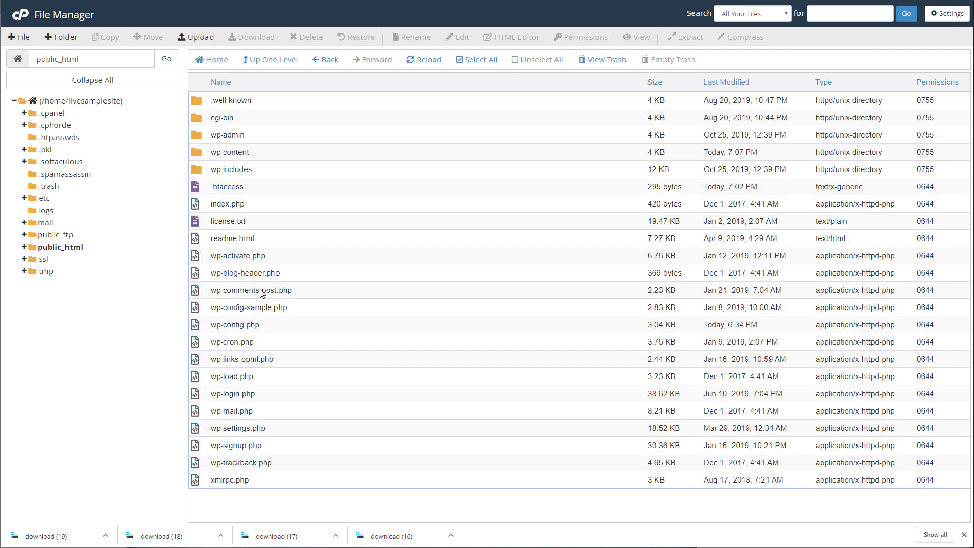
click(226, 187)
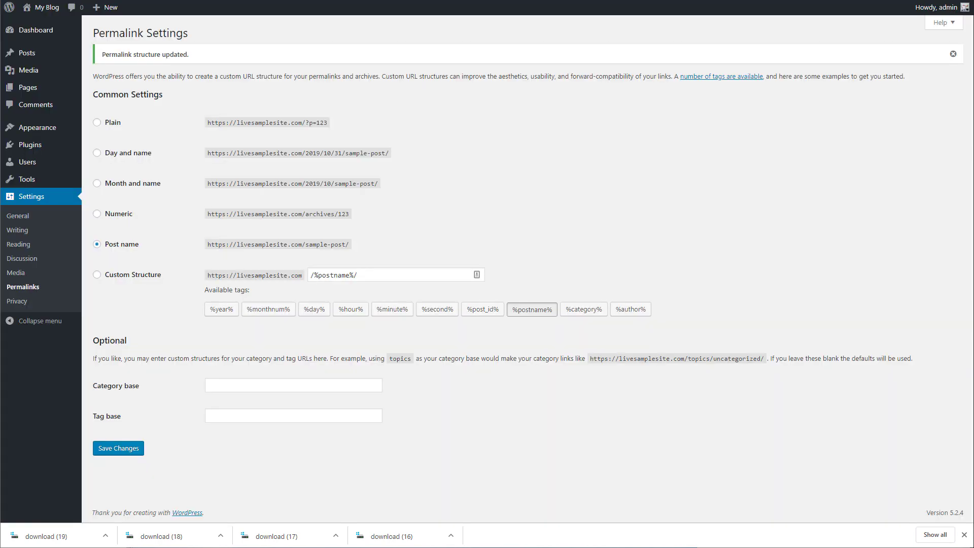
mouse_move(15, 273)
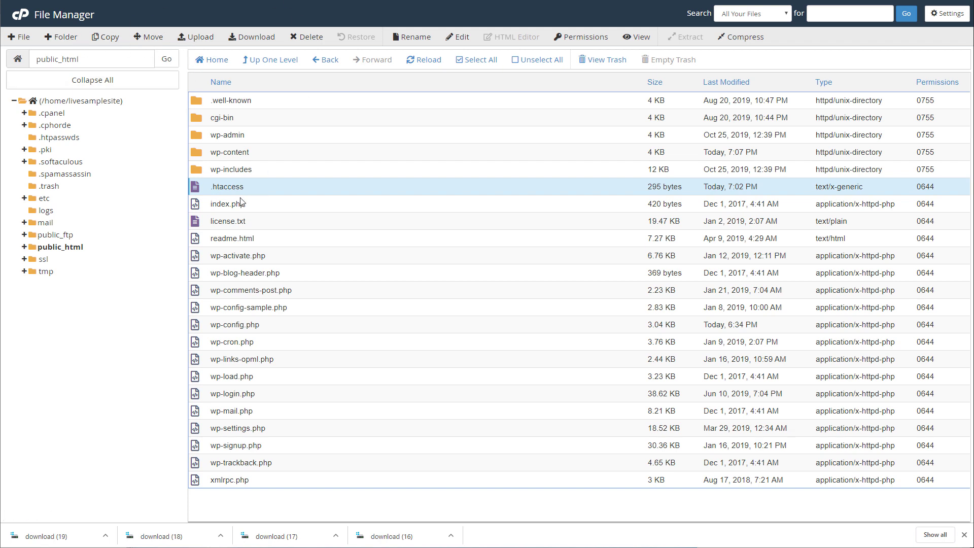
mouse_move(241, 202)
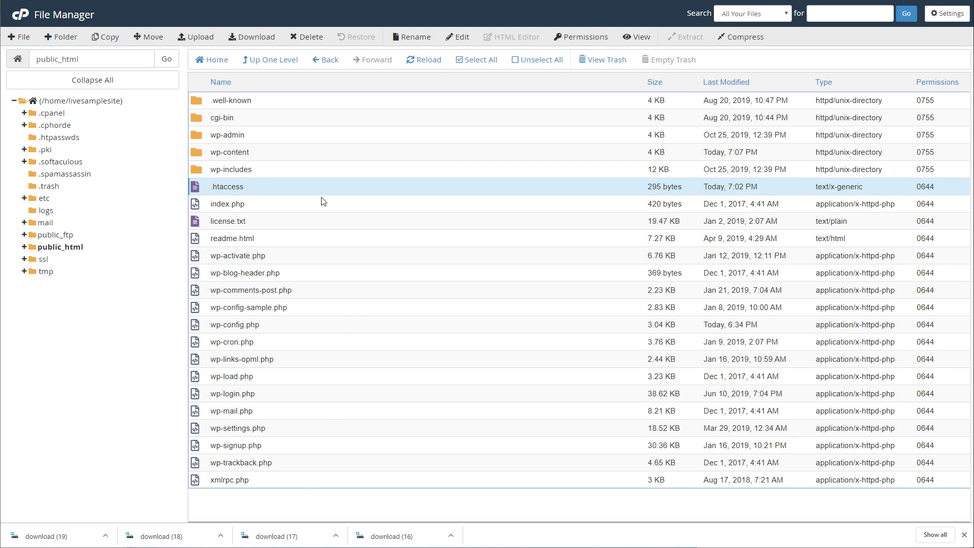
- Open .htaccess for editing from its right-click context menu in public_html
right_click(226, 187)
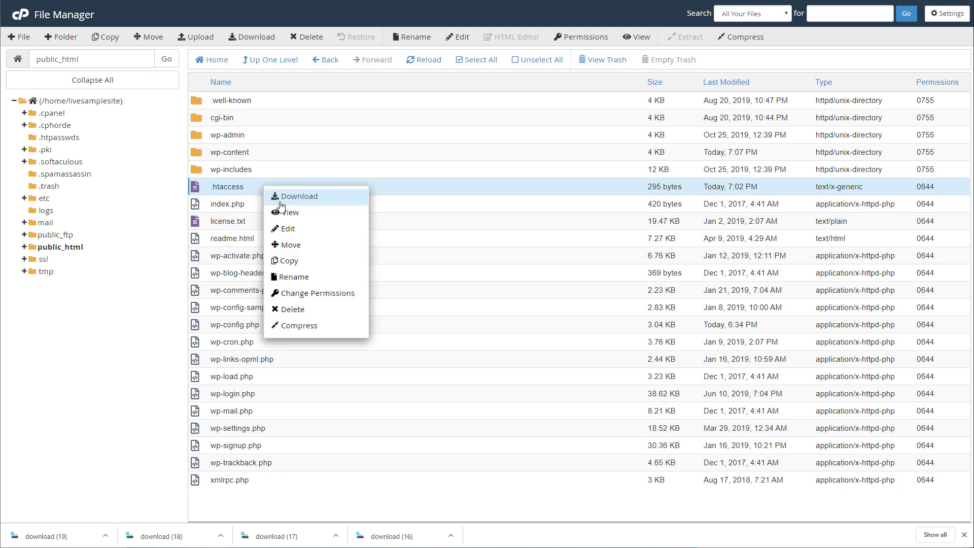
click(286, 228)
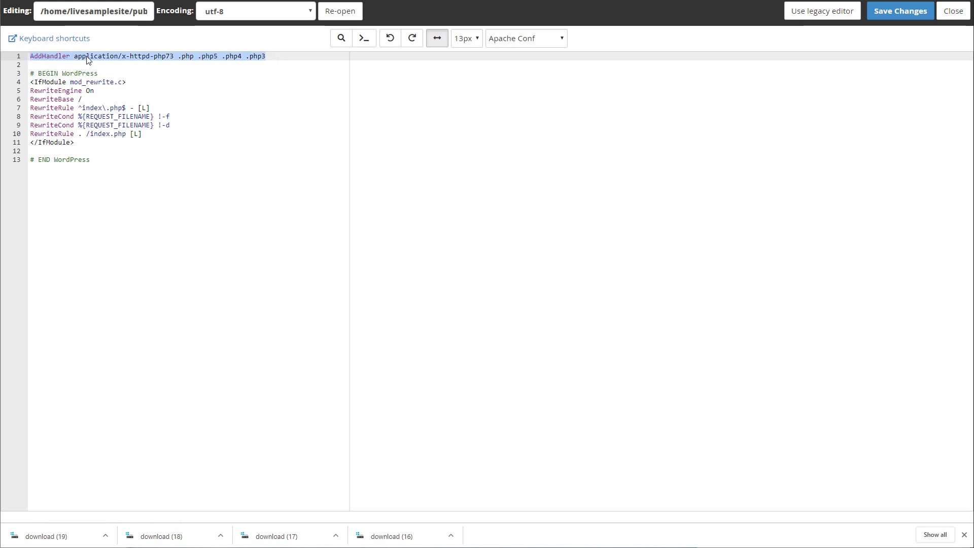
right_click(198, 65)
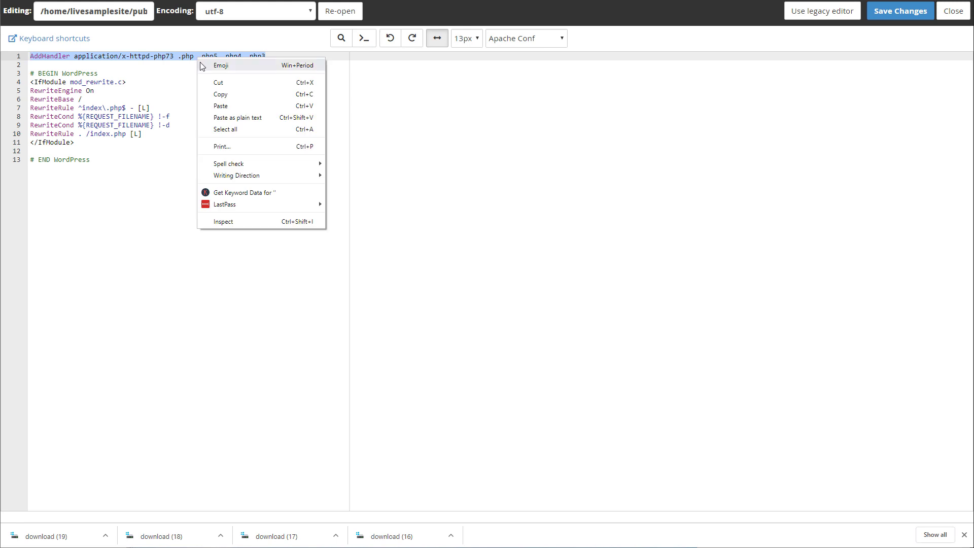
click(233, 93)
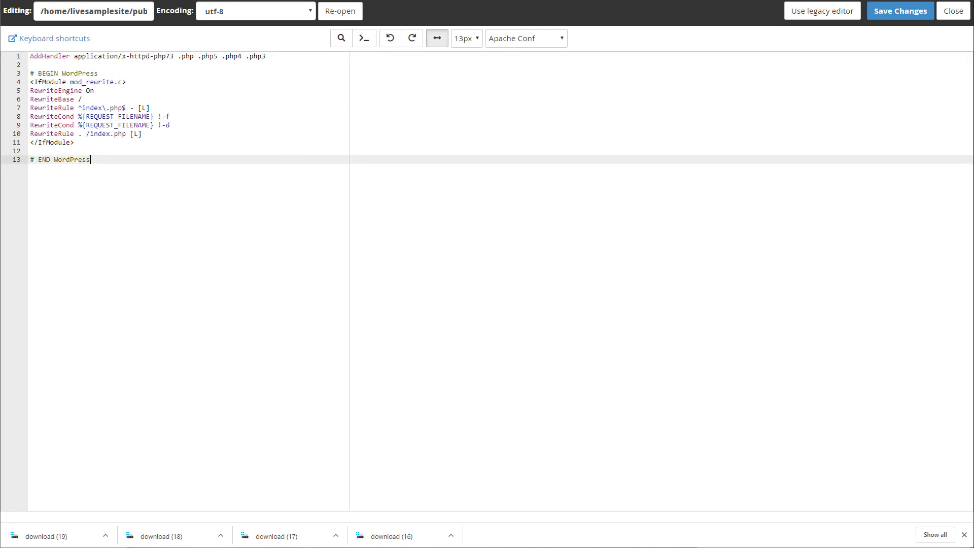
mouse_move(302, 232)
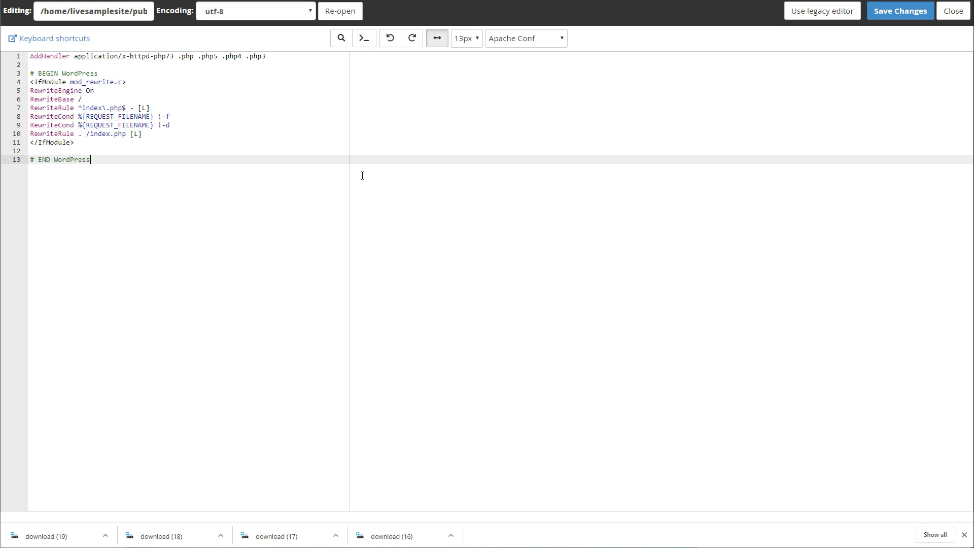
mouse_move(483, 163)
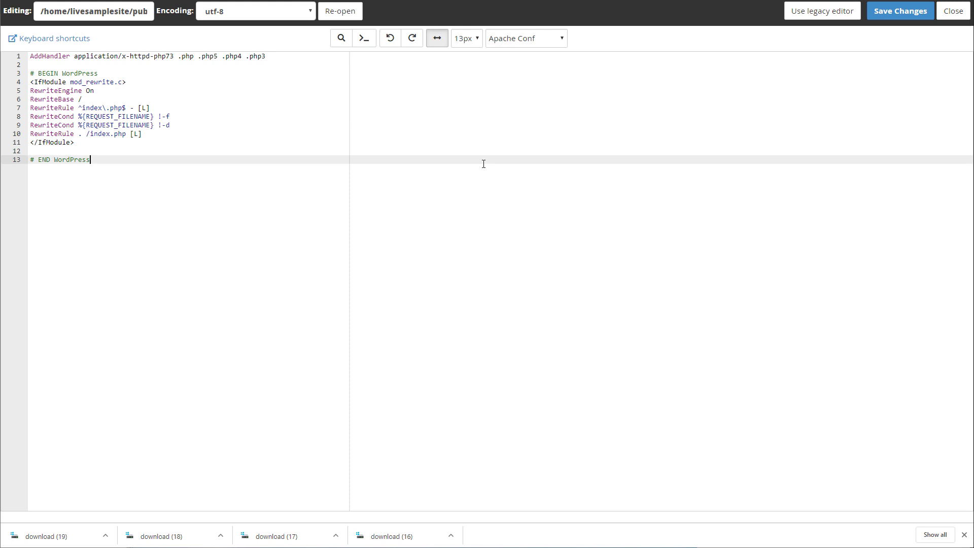